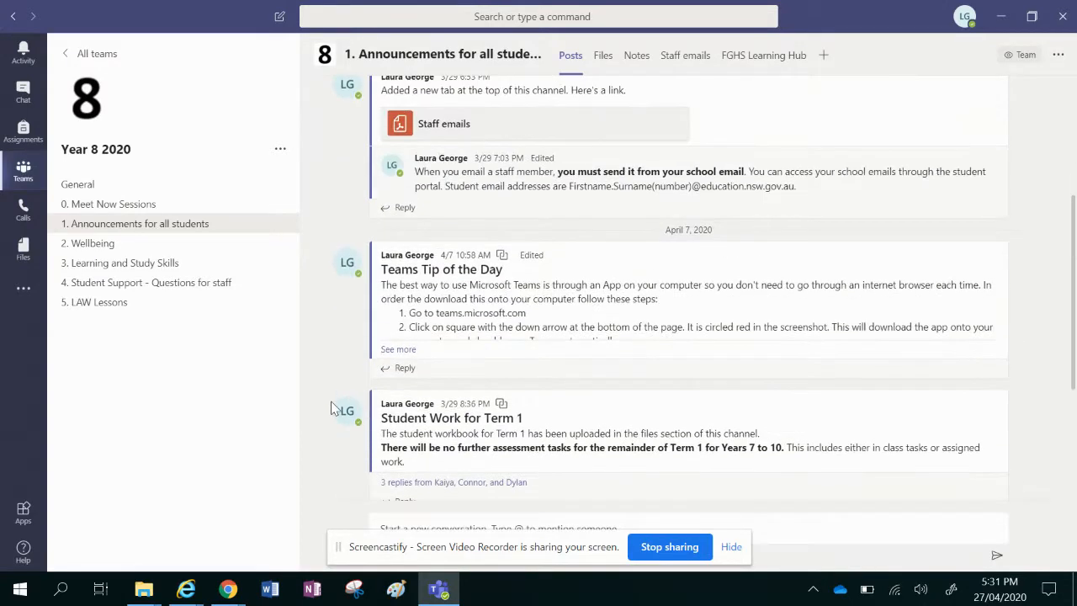
Open the FGHS Learning Hub tab in the announcements channel and let the welcome page load
scroll("down", 3)
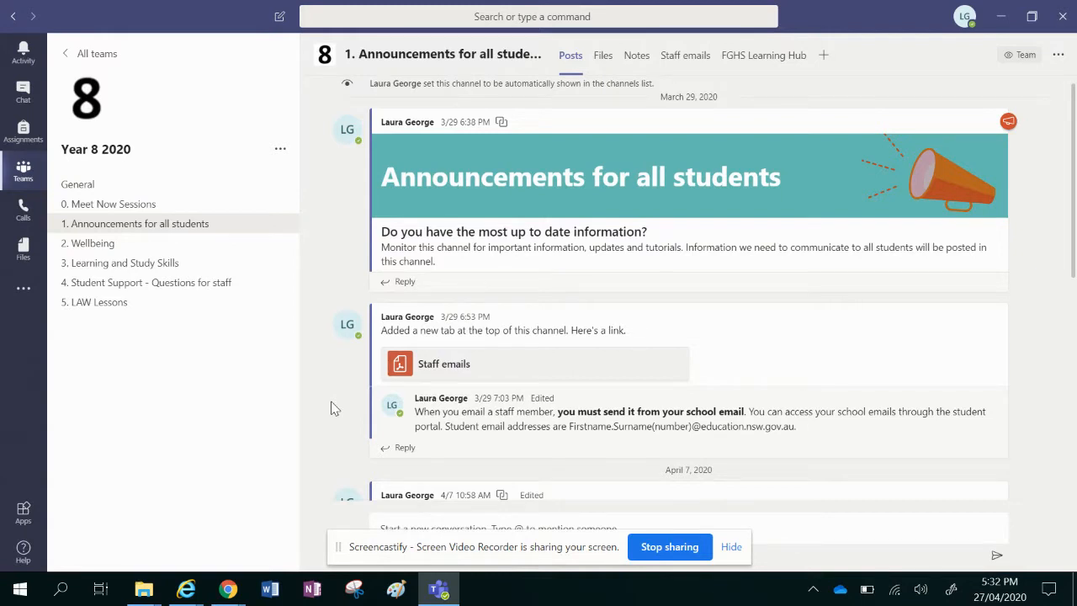
mouse_move(90, 105)
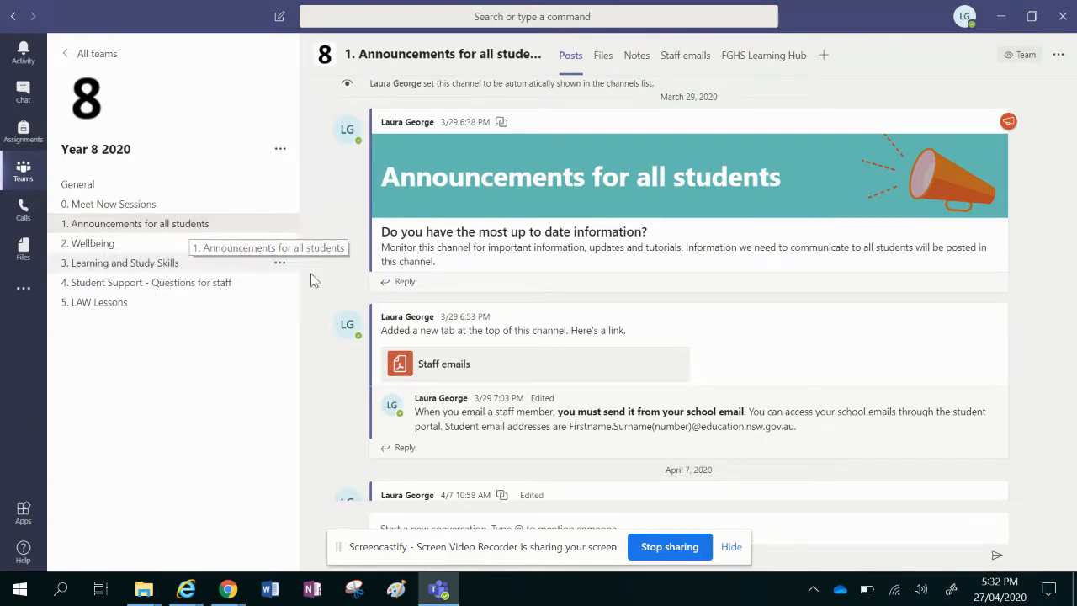
scroll("down", 3)
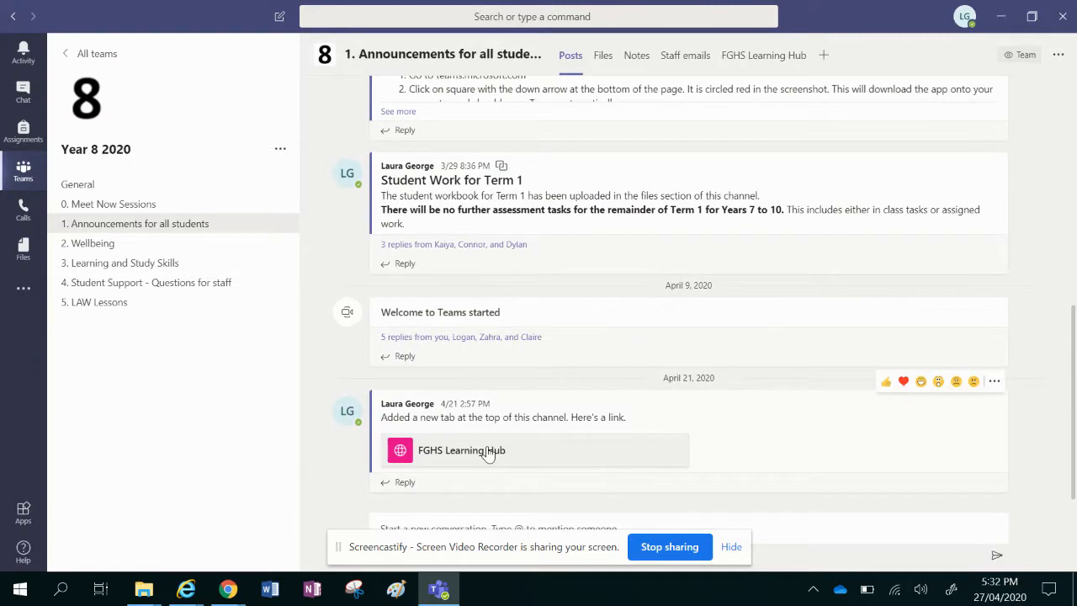
mouse_move(469, 458)
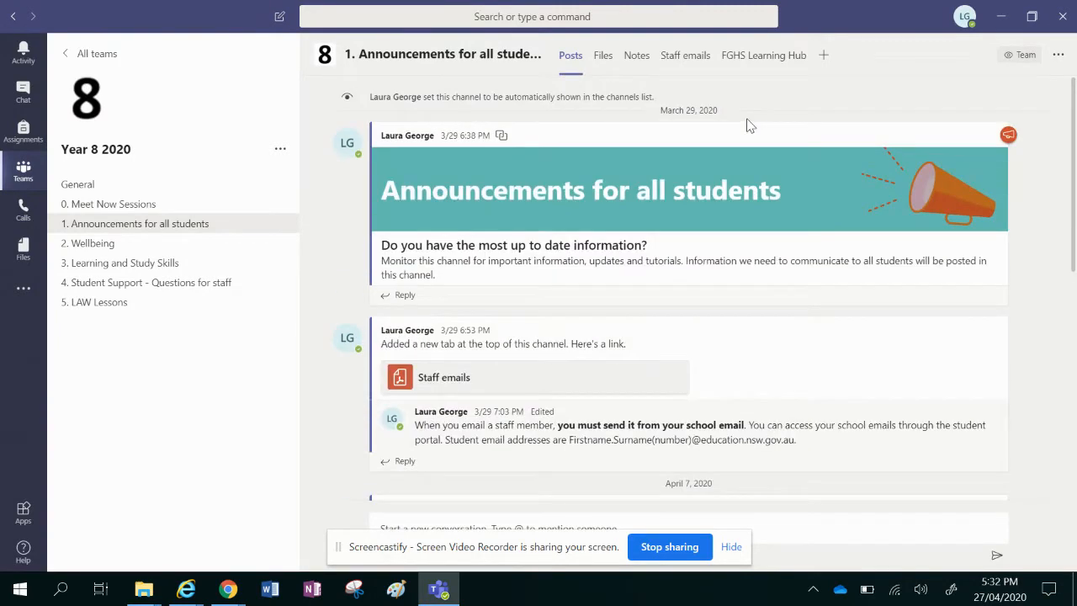
mouse_move(754, 59)
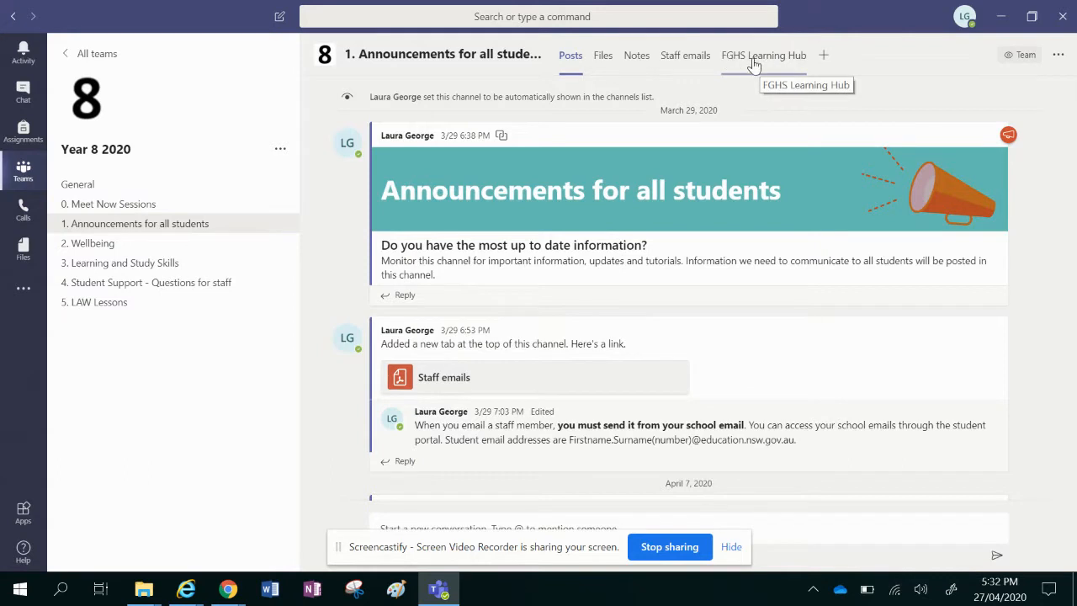
mouse_move(749, 68)
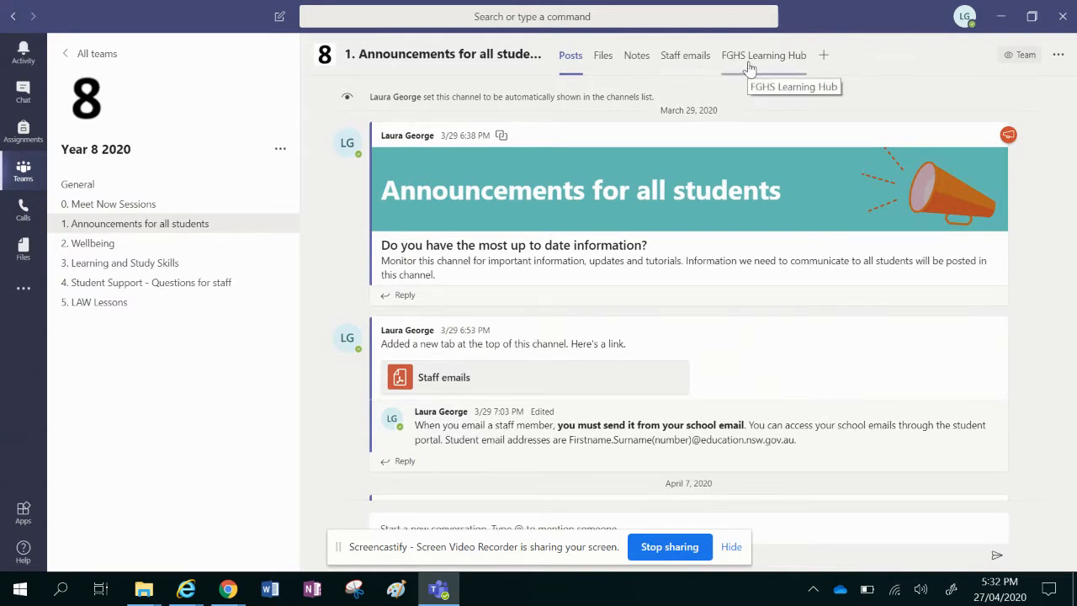
left_click(763, 55)
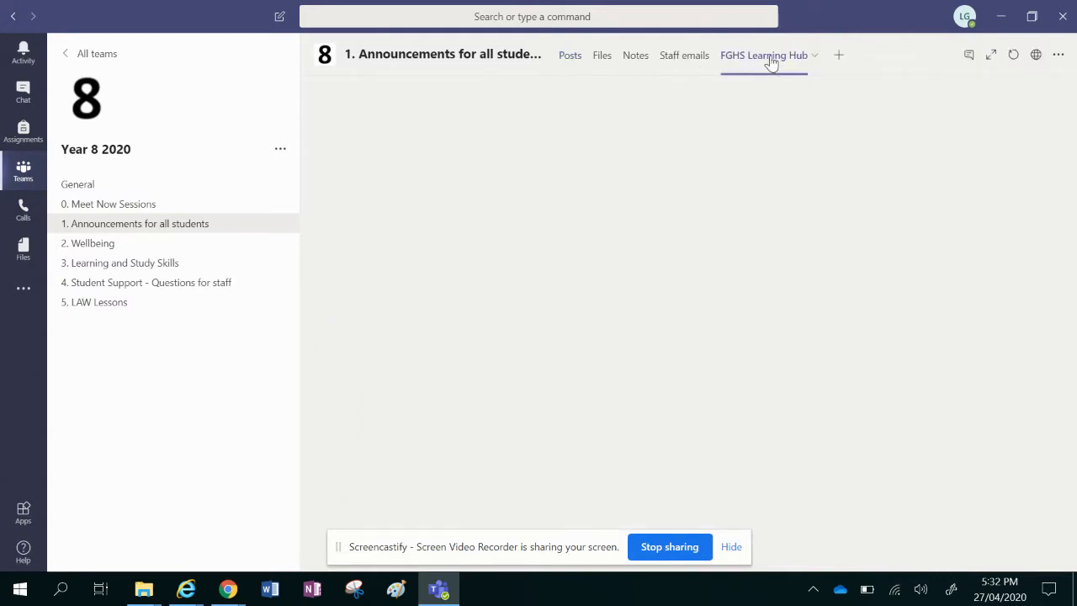
left_click(764, 54)
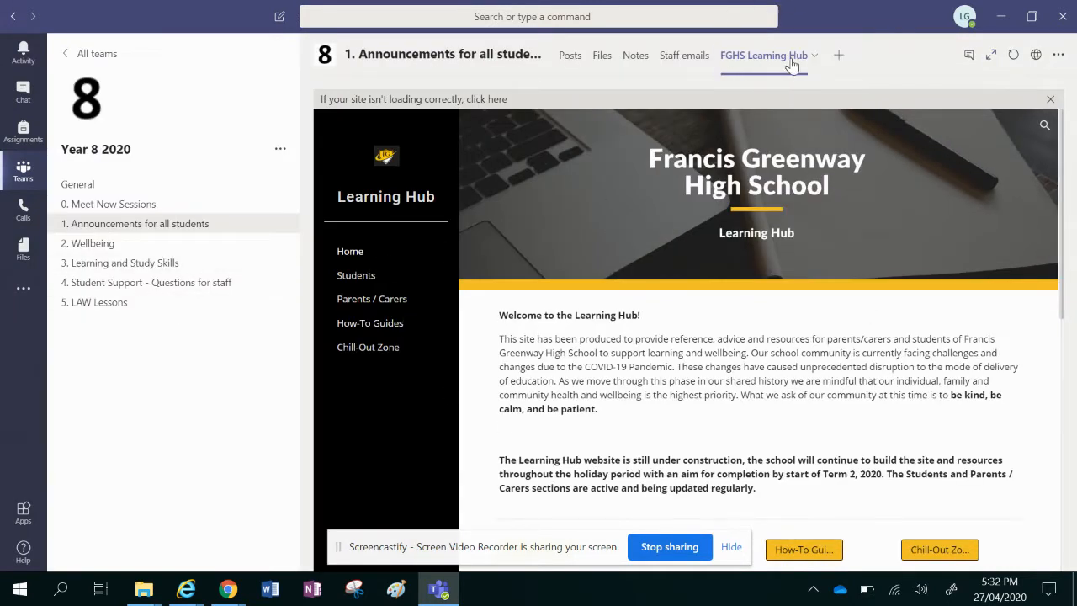
mouse_move(829, 362)
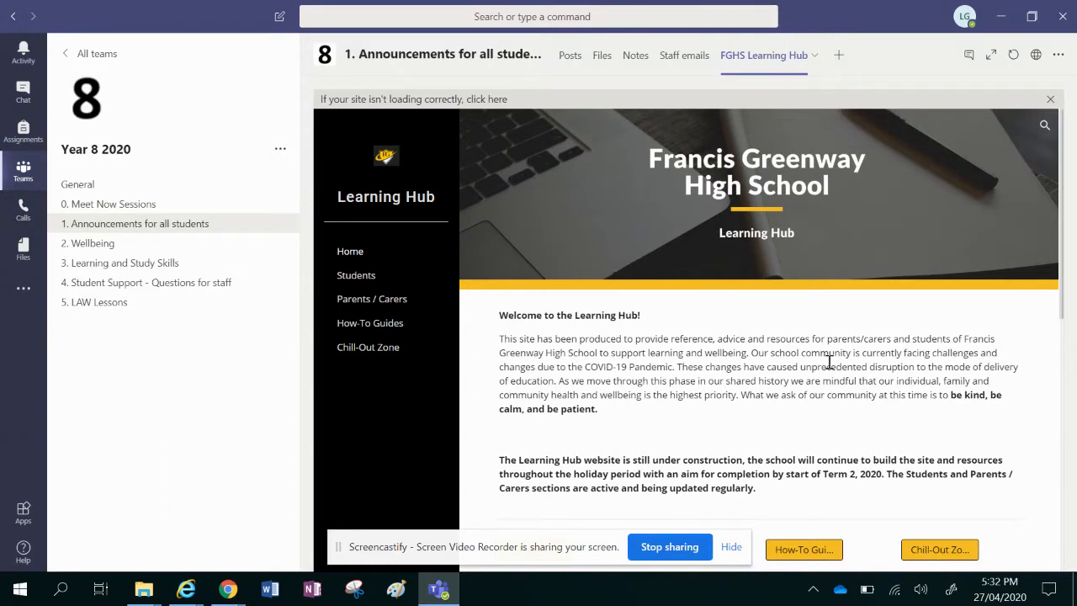
mouse_move(996, 90)
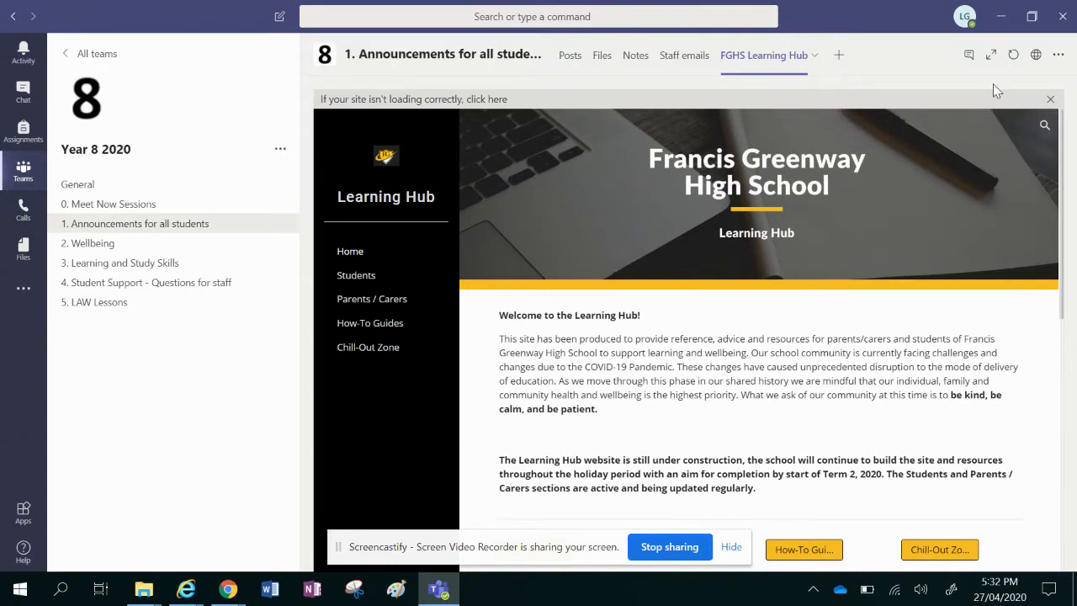
mouse_move(930, 161)
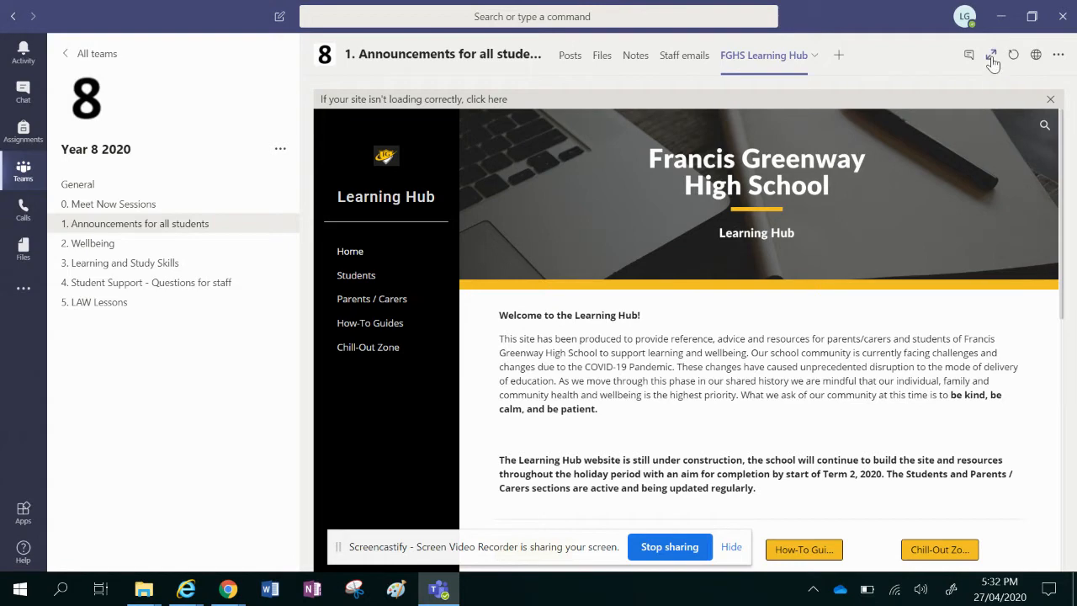
mouse_move(991, 56)
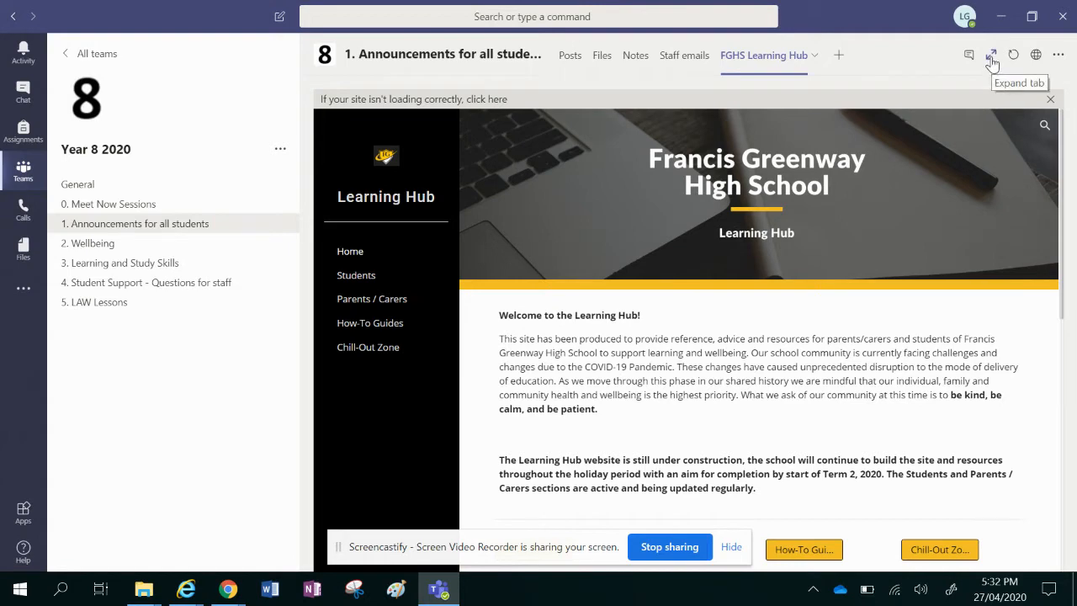
Expand the Learning Hub to full window and review the senior and junior period times in the daily schedule
left_click(991, 55)
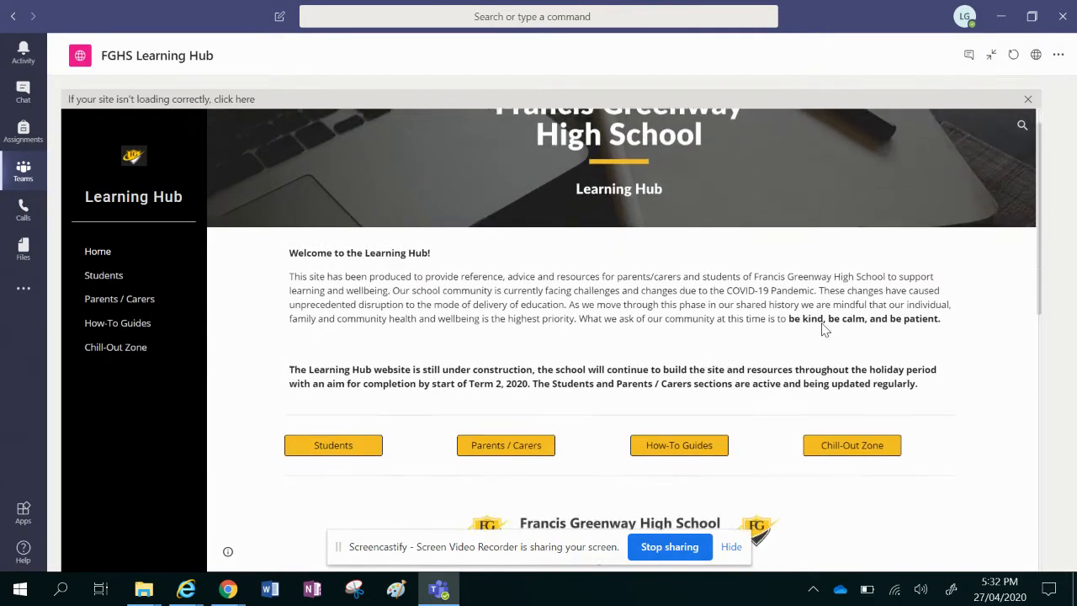
scroll("down", 3)
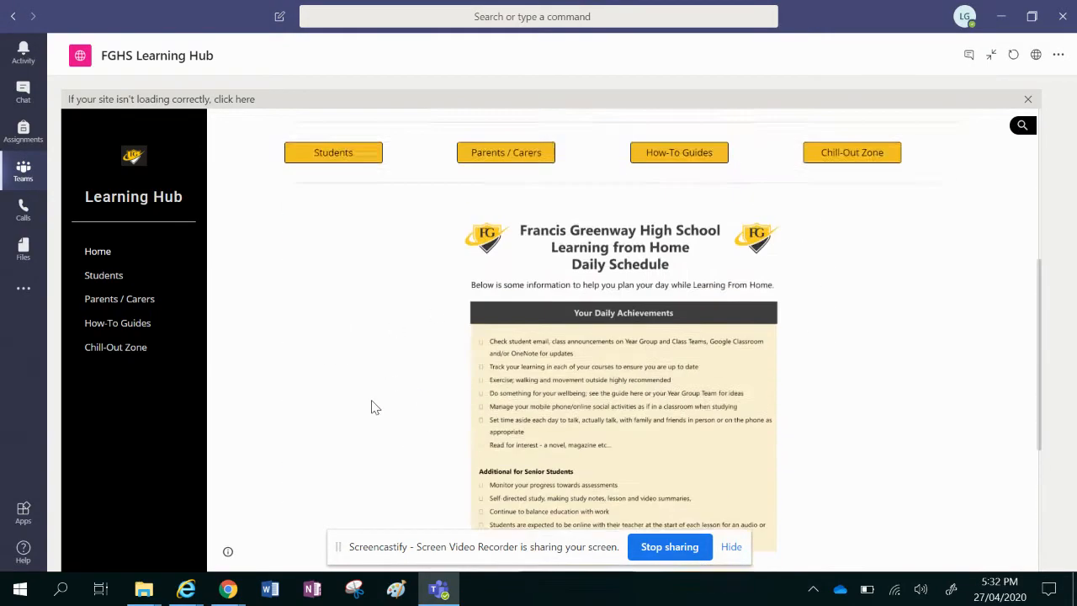
scroll("down", 3)
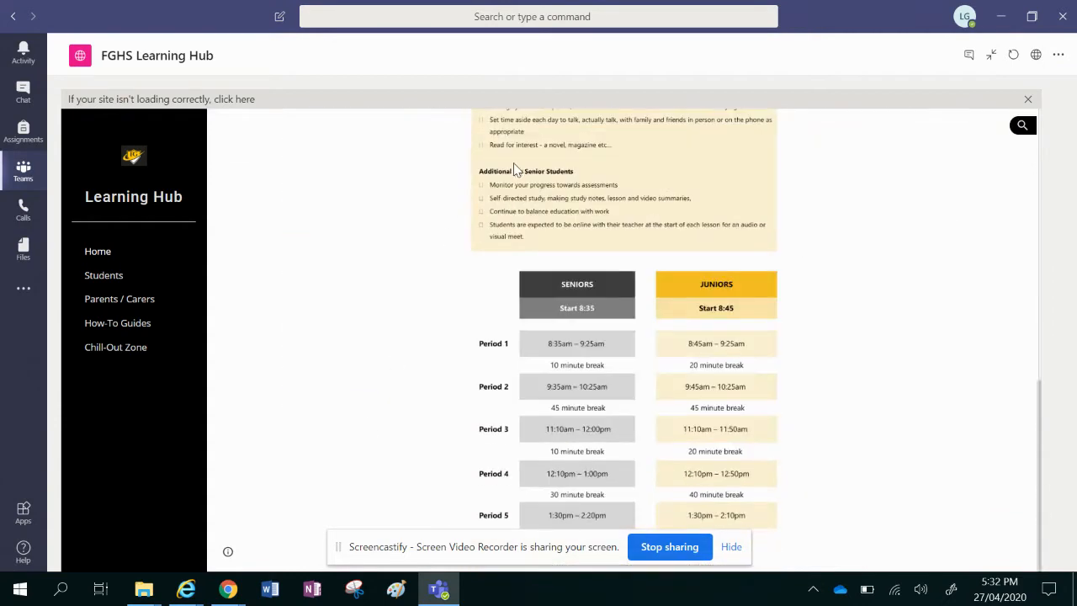
mouse_move(762, 395)
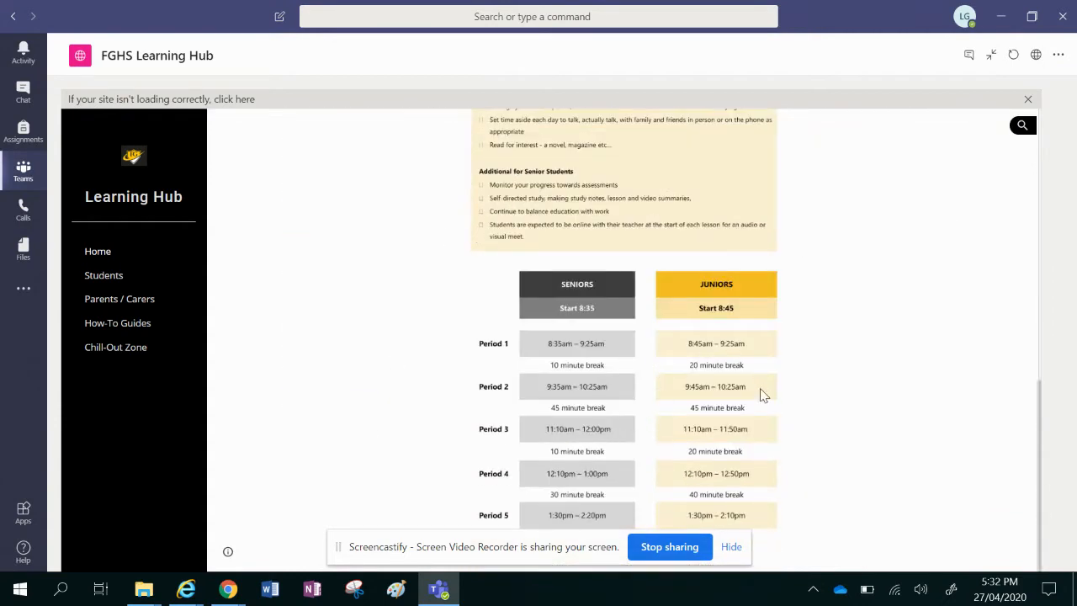
mouse_move(841, 334)
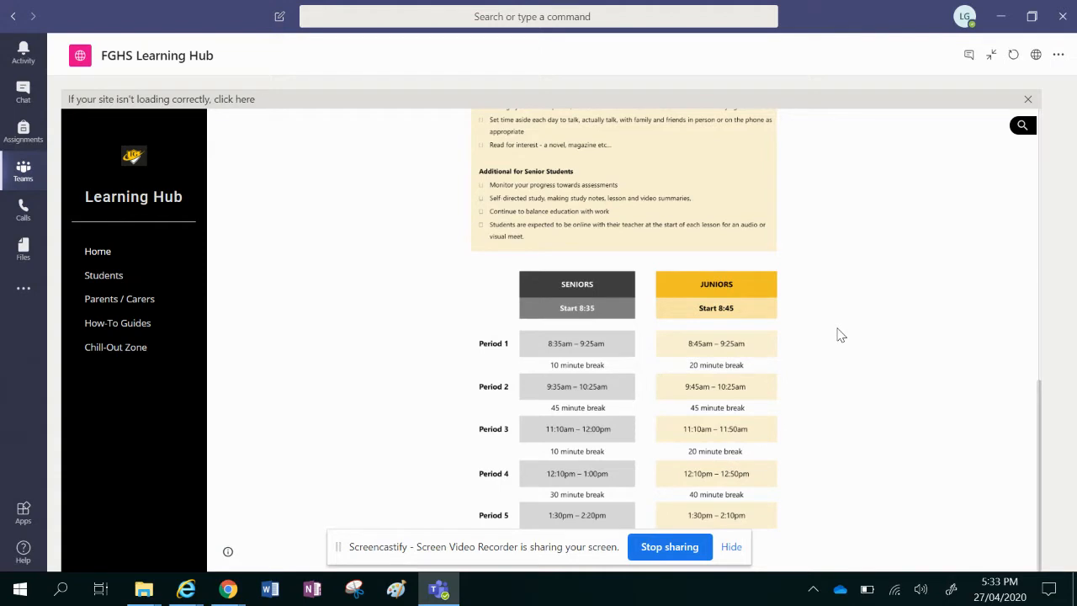
mouse_move(763, 353)
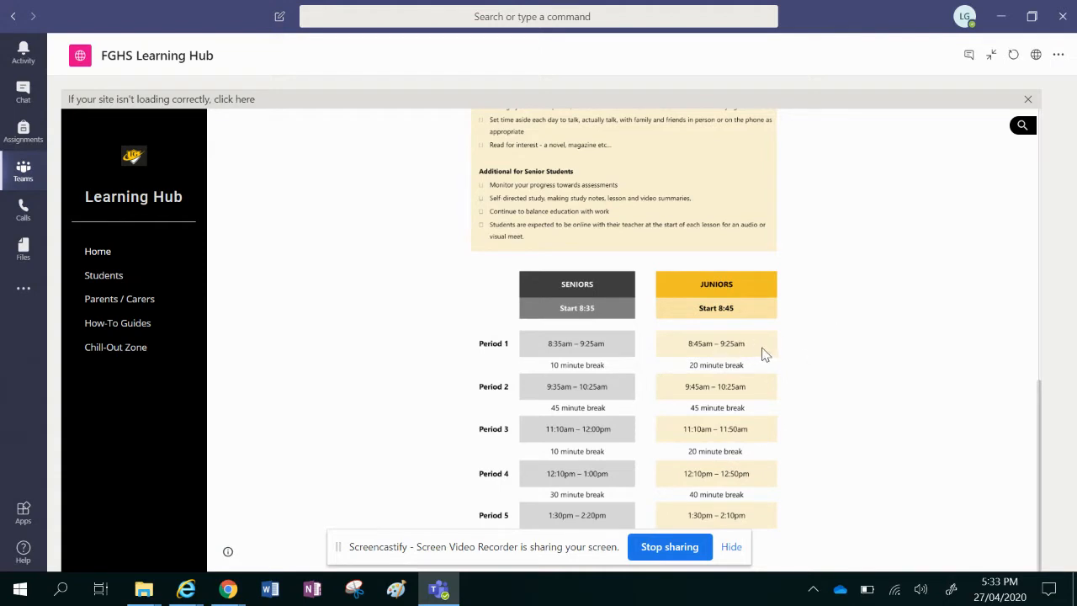
mouse_move(770, 396)
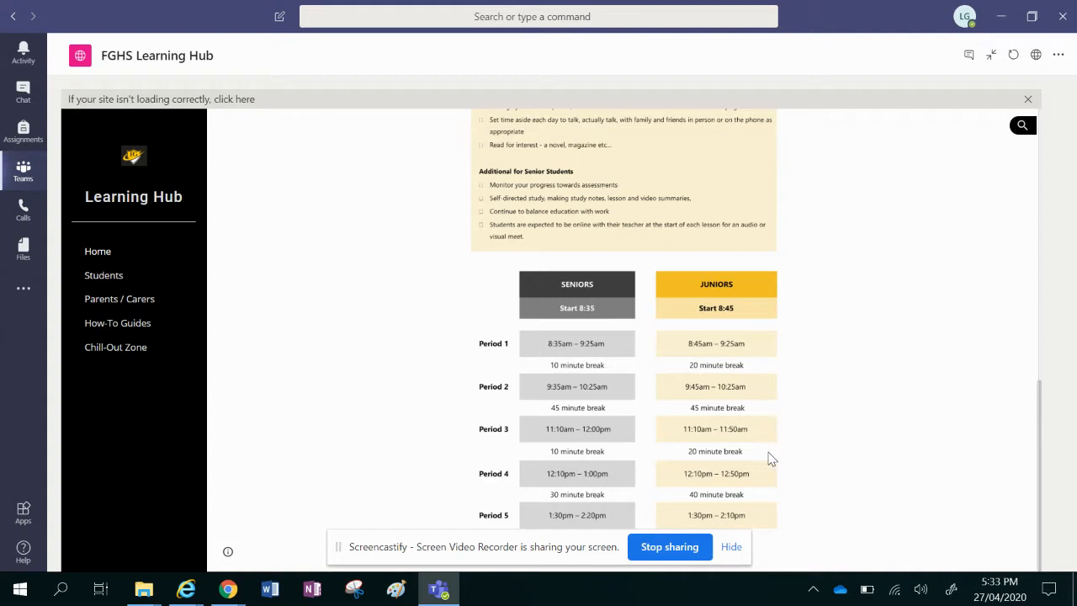
scroll("up", 3)
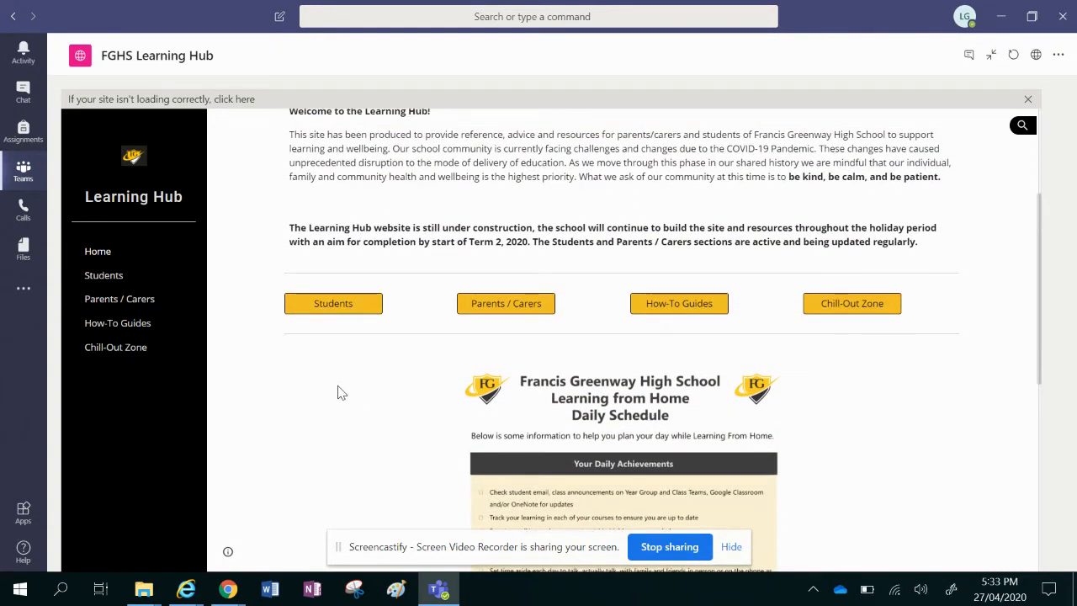
mouse_move(335, 361)
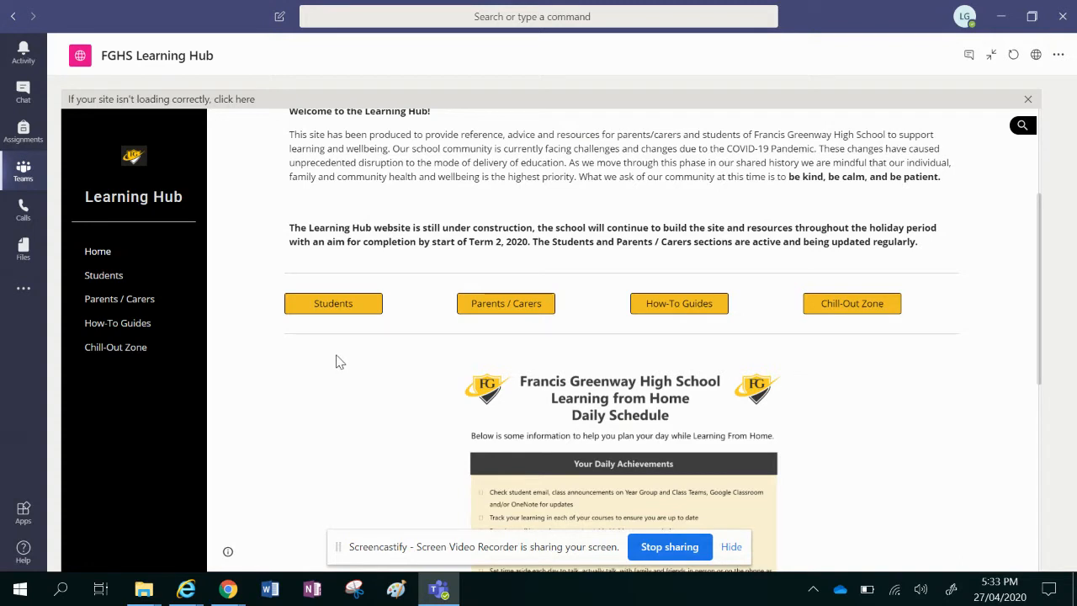
scroll("up", 3)
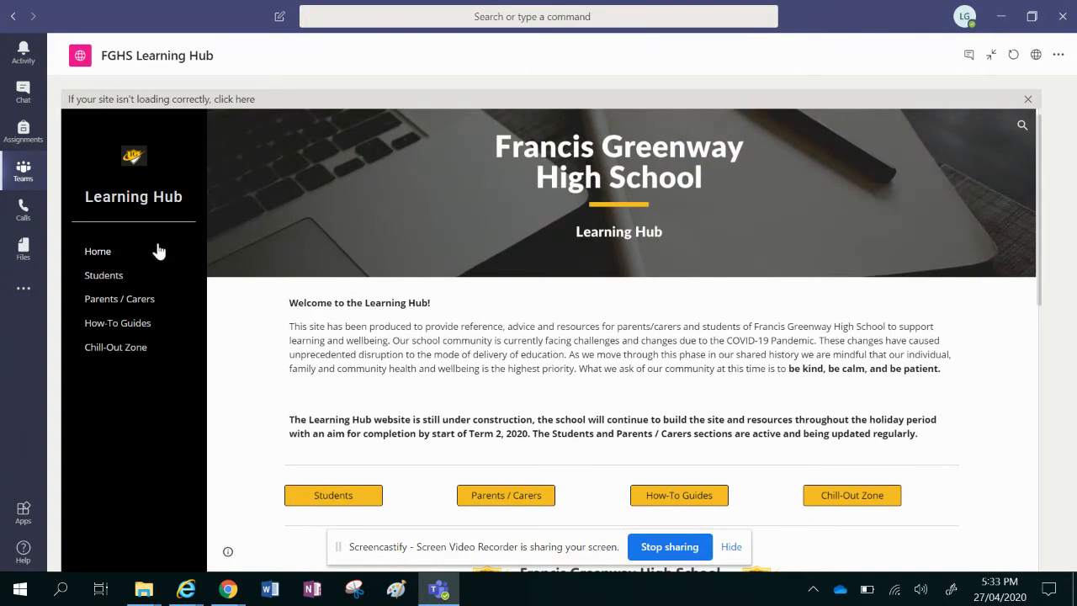
scroll("down", 3)
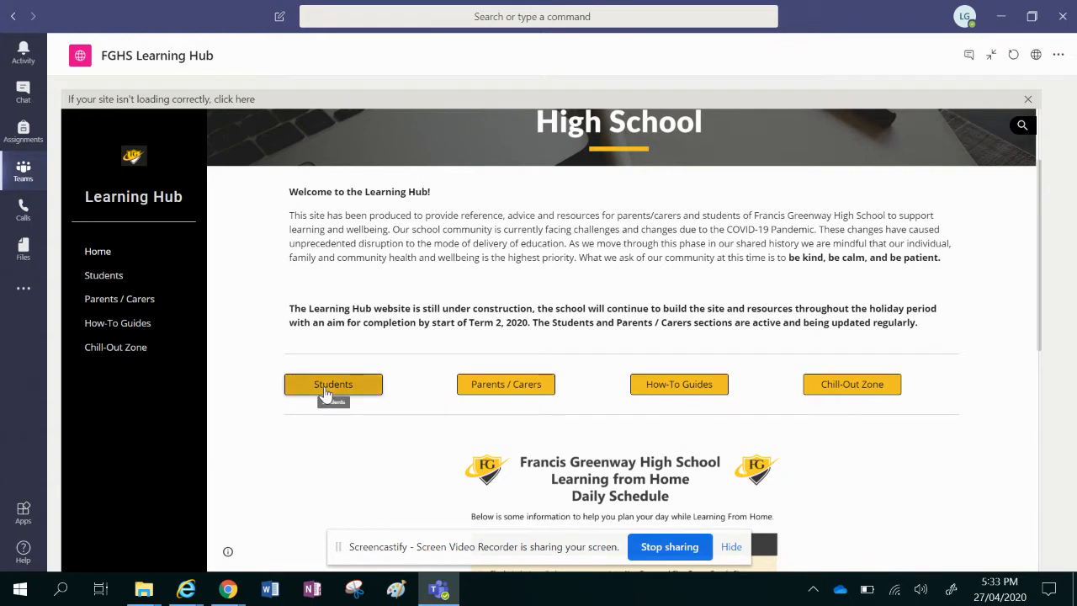
Go to the Students section and reach My Learning Resources for the year group
left_click(332, 384)
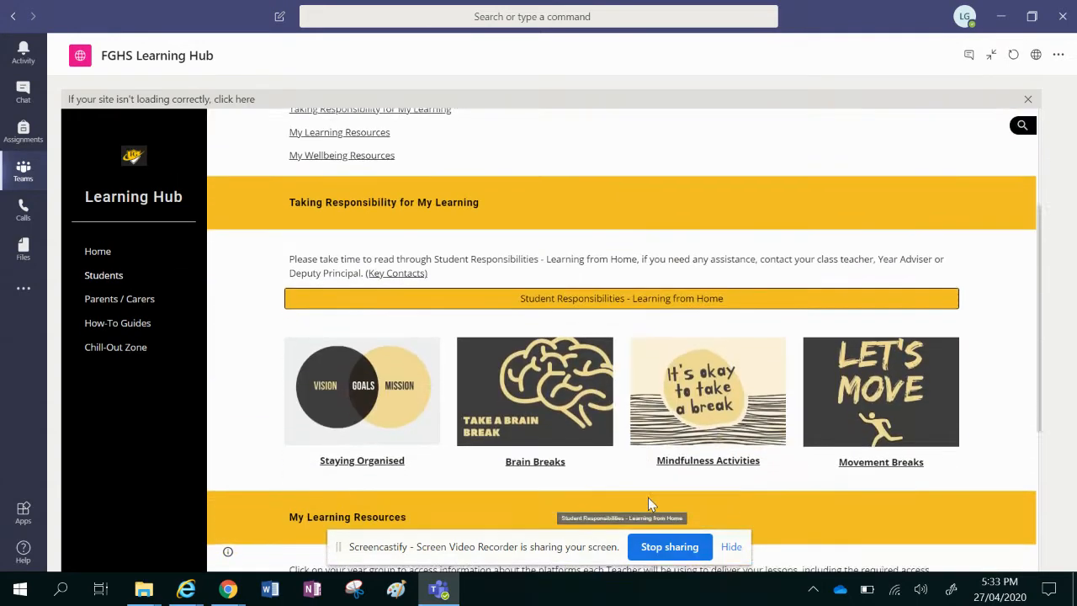
scroll("down", 3)
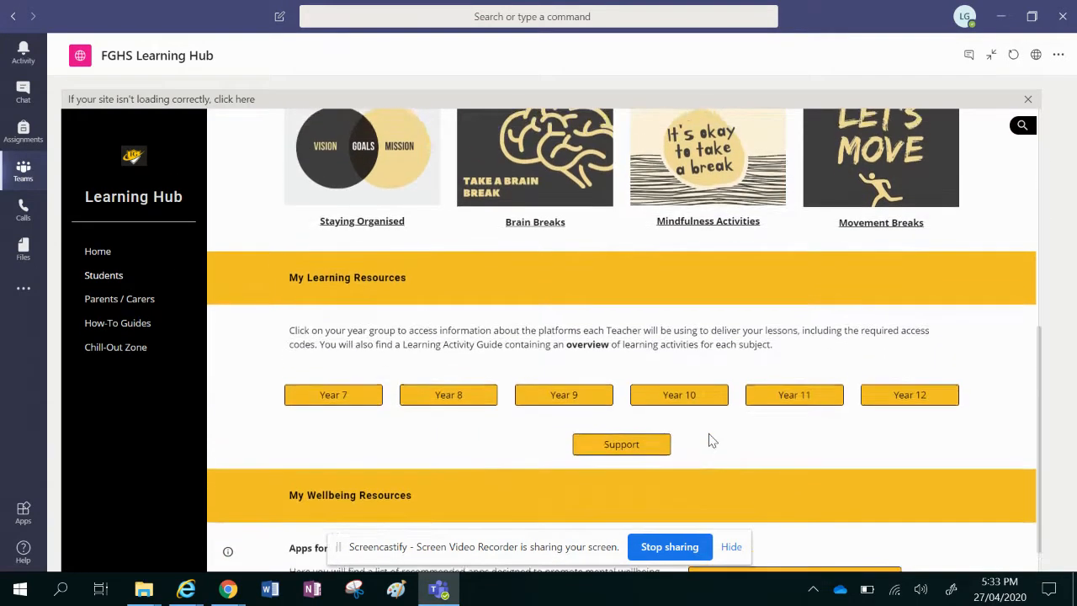
scroll("down", 3)
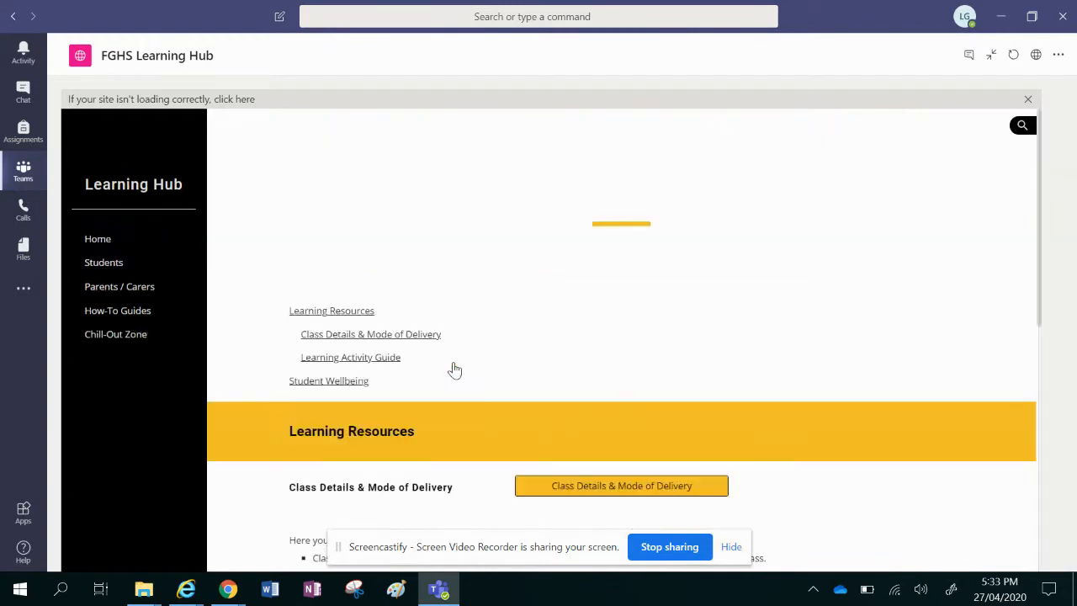
scroll("down", 3)
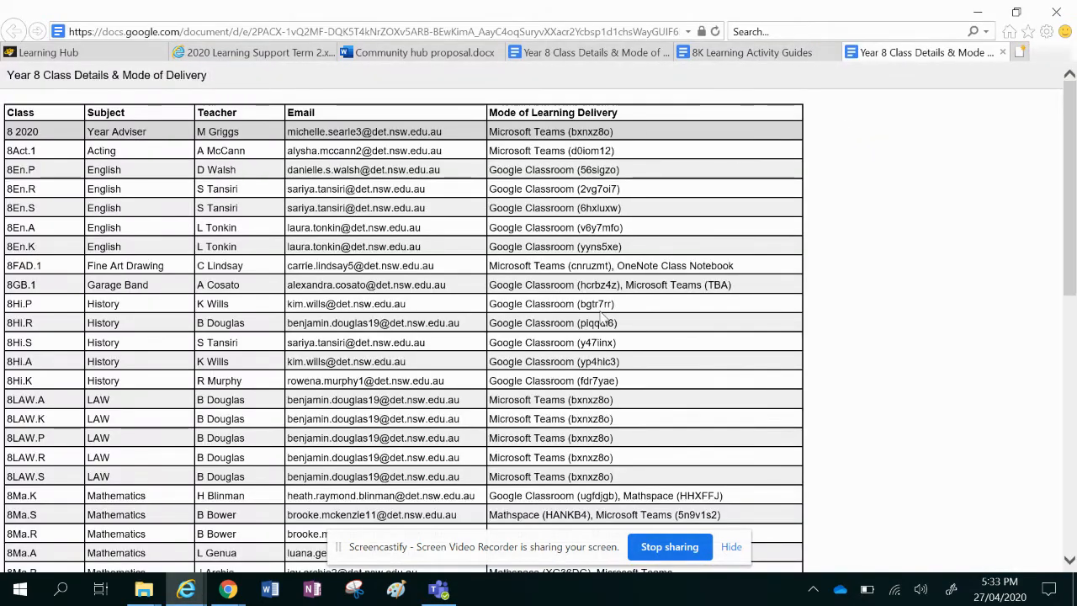
Review the Year 8 Class Details subject list and return to the top of the table
scroll("down", 3)
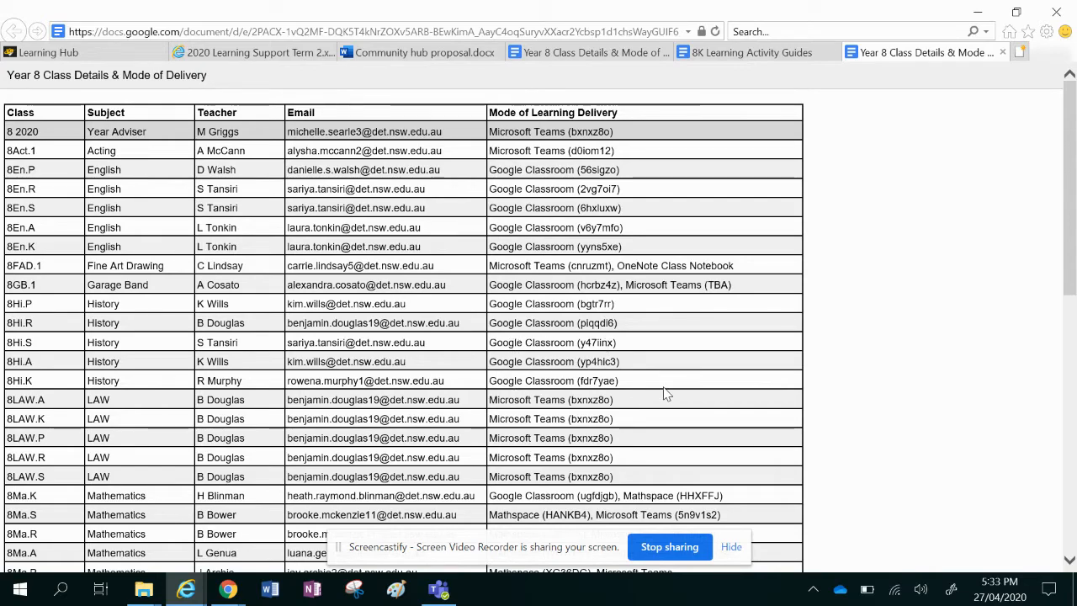
scroll("down", 3)
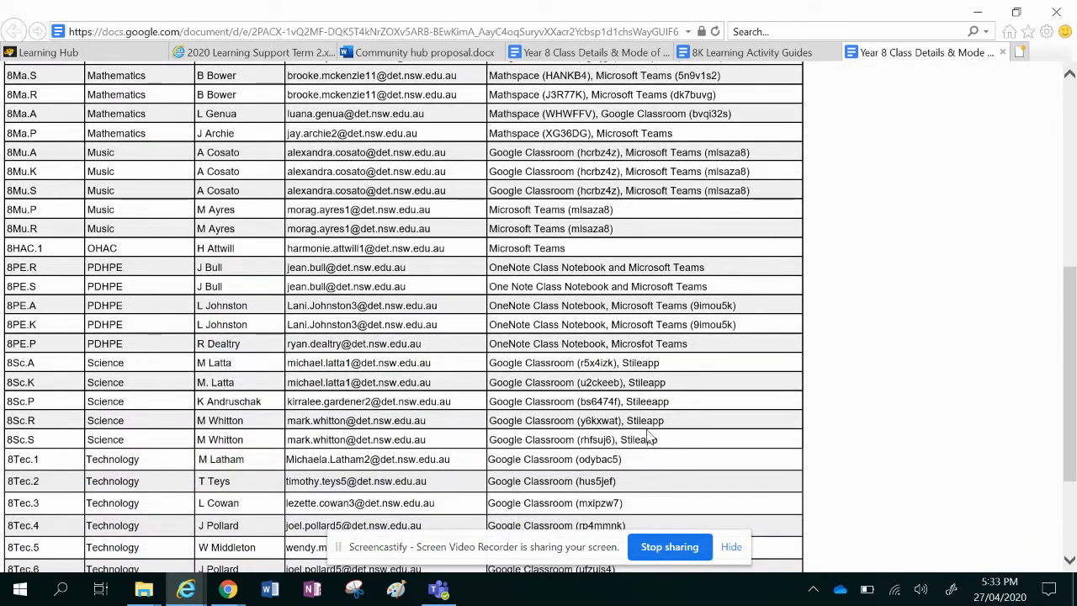
scroll("up", 3)
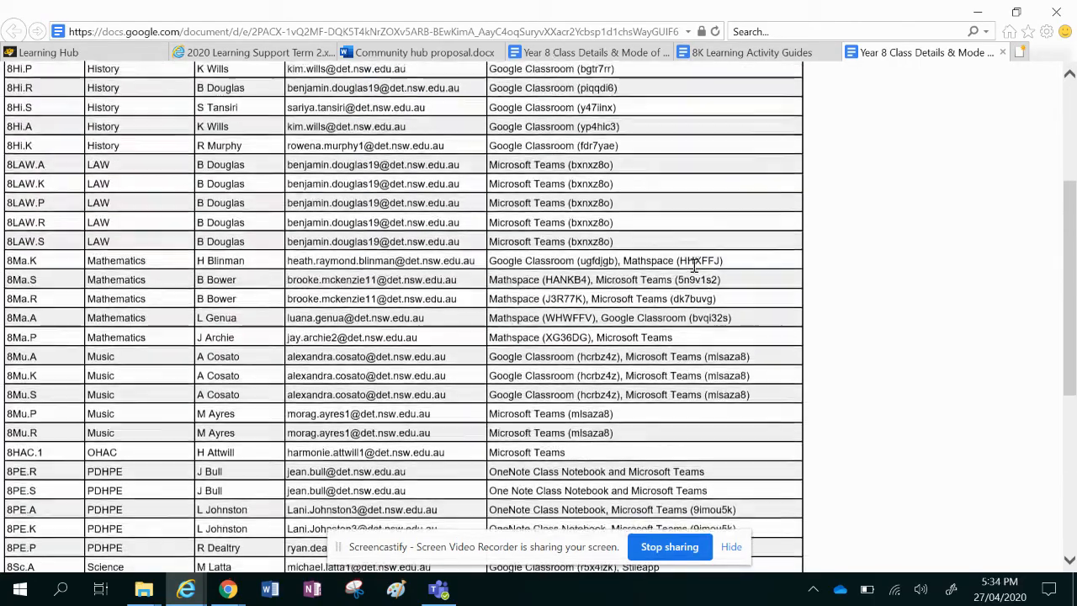
scroll("down", 3)
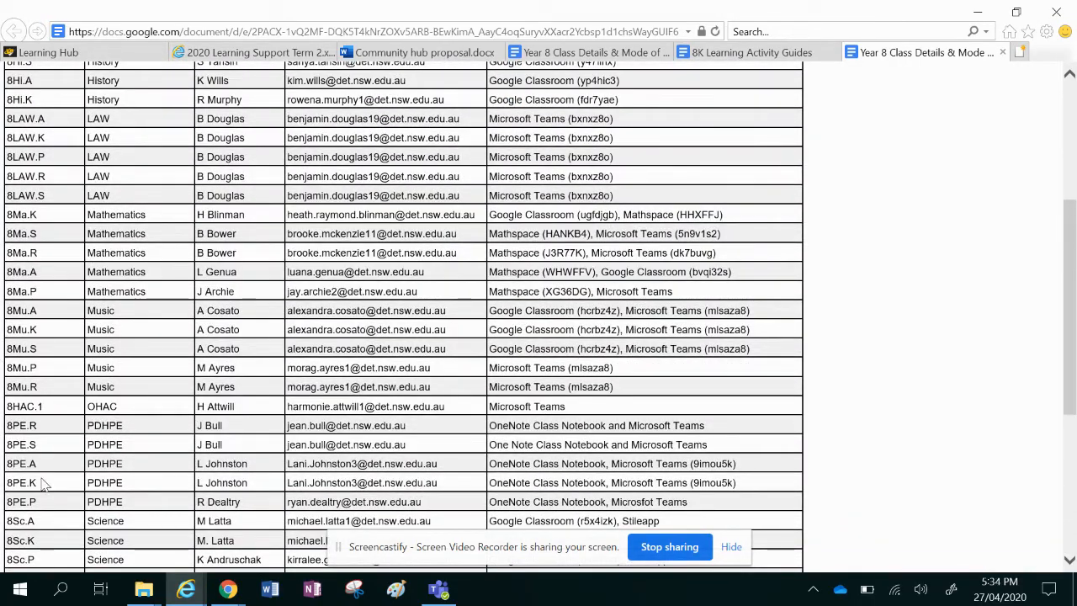
mouse_move(627, 459)
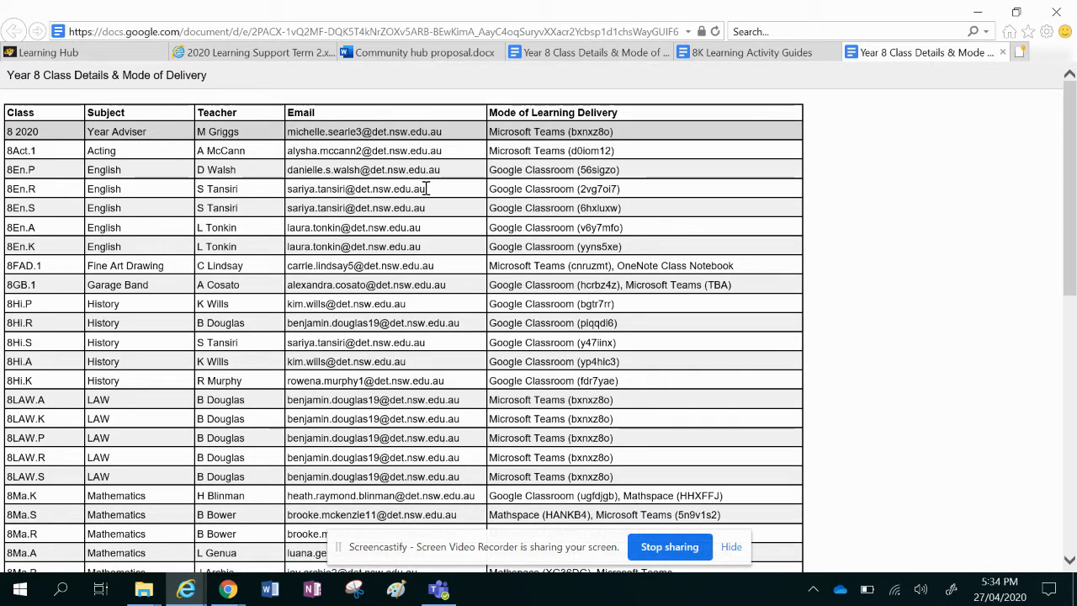
double_click(356, 188)
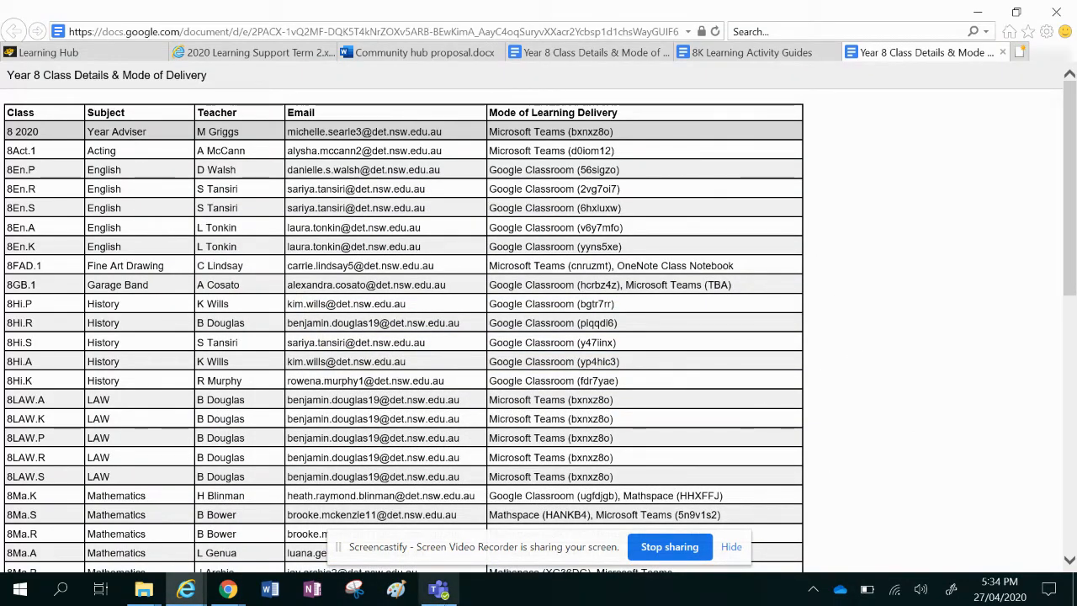
Return to the Learning Hub in Teams and open the 8K Learning Activity Guide
left_click(437, 588)
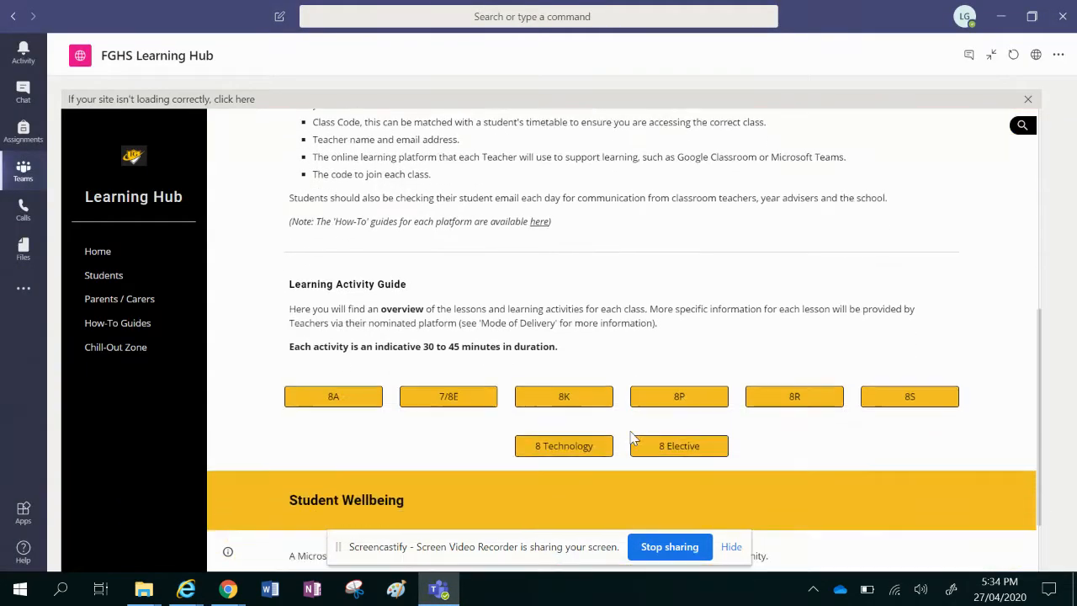
scroll("down", 3)
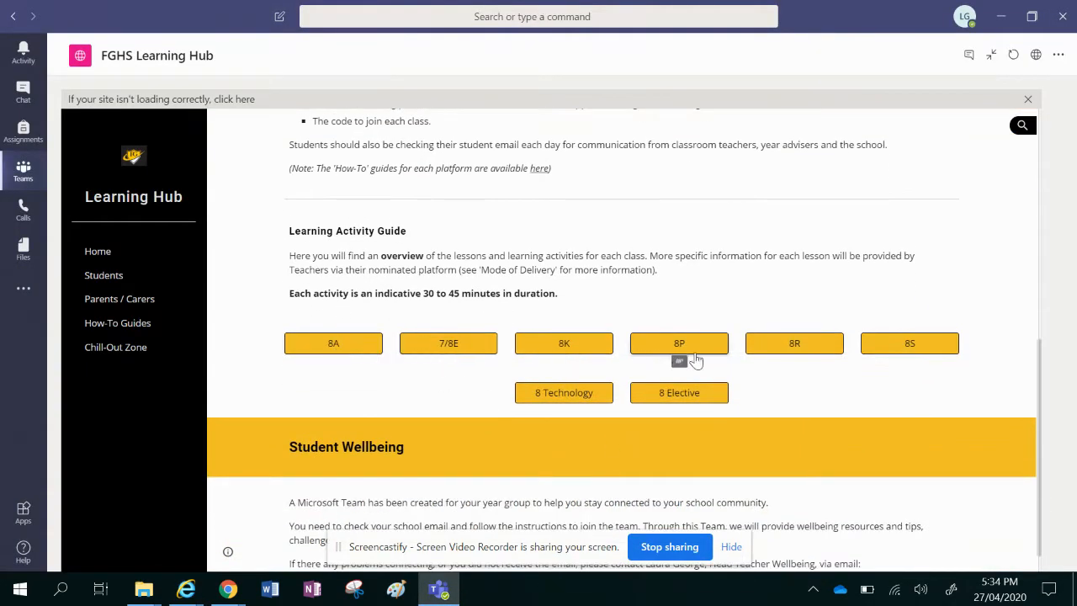
mouse_move(564, 392)
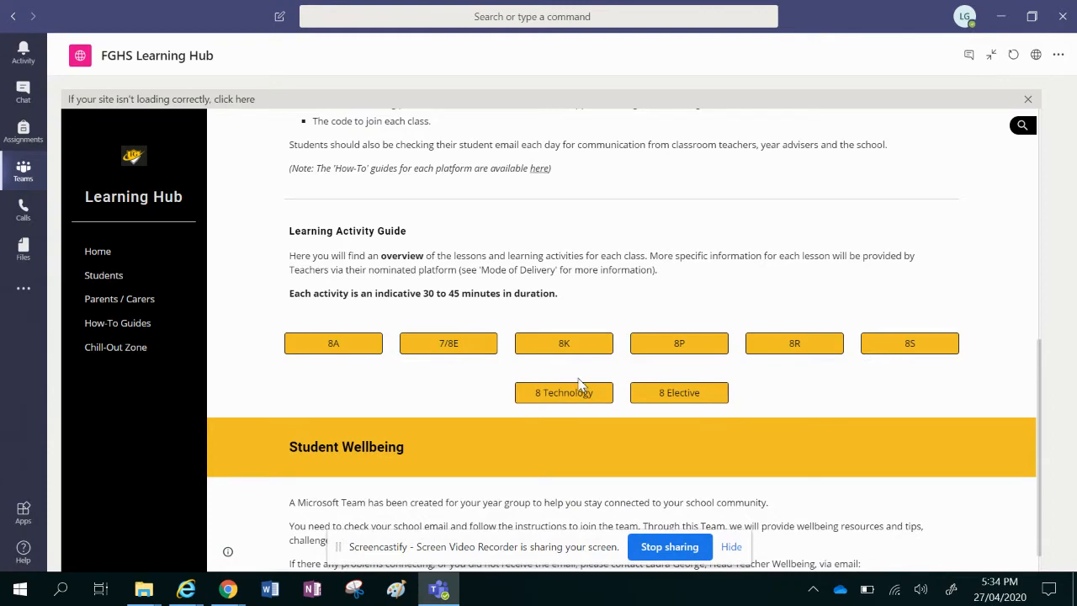
left_click(564, 342)
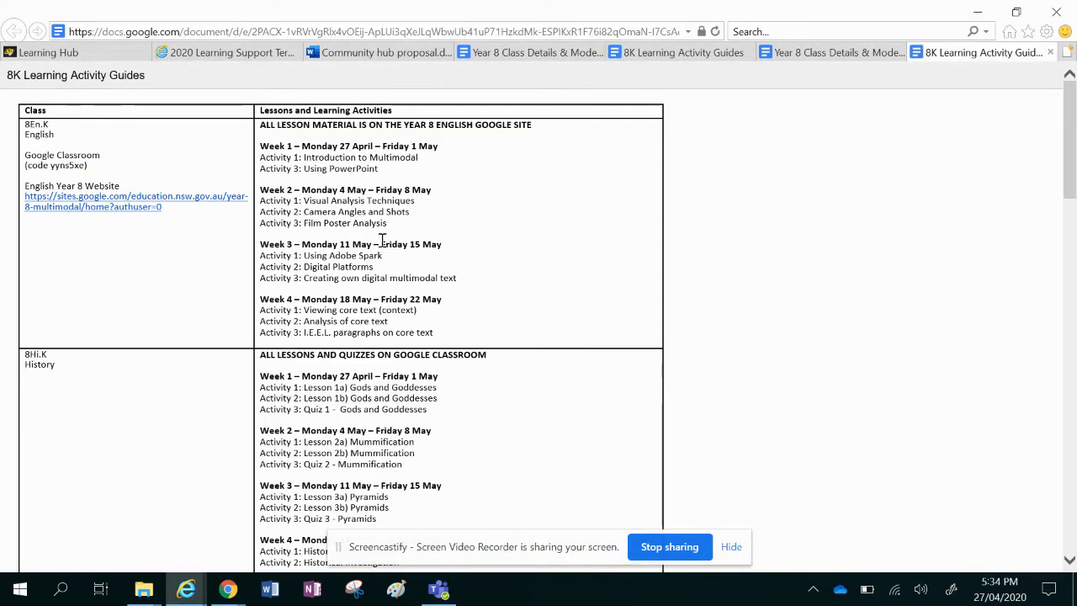
scroll("down", 3)
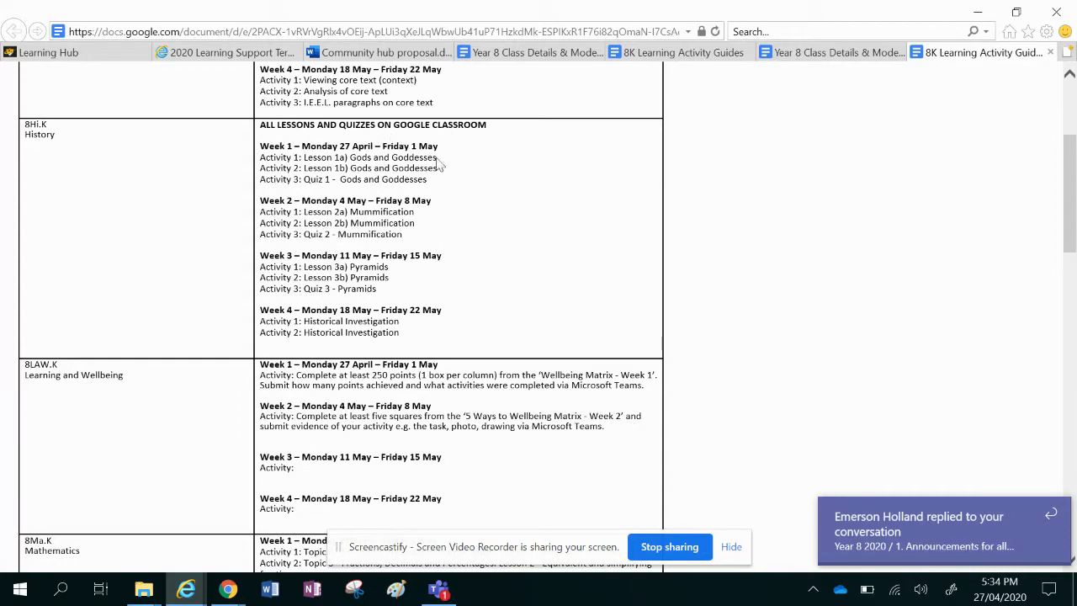
left_click_drag(335, 167, 427, 179)
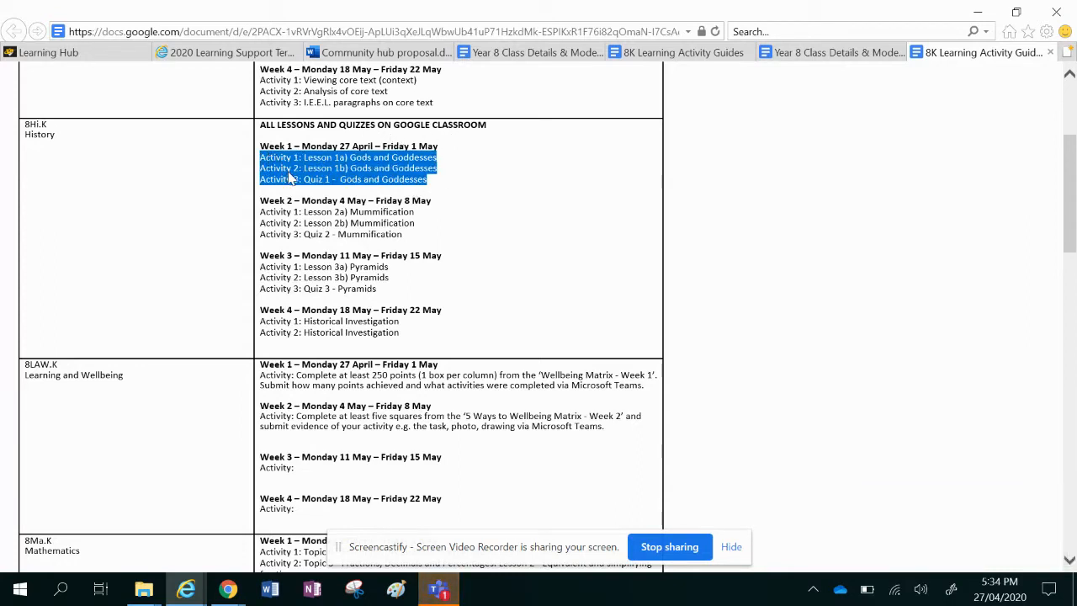
mouse_move(402, 171)
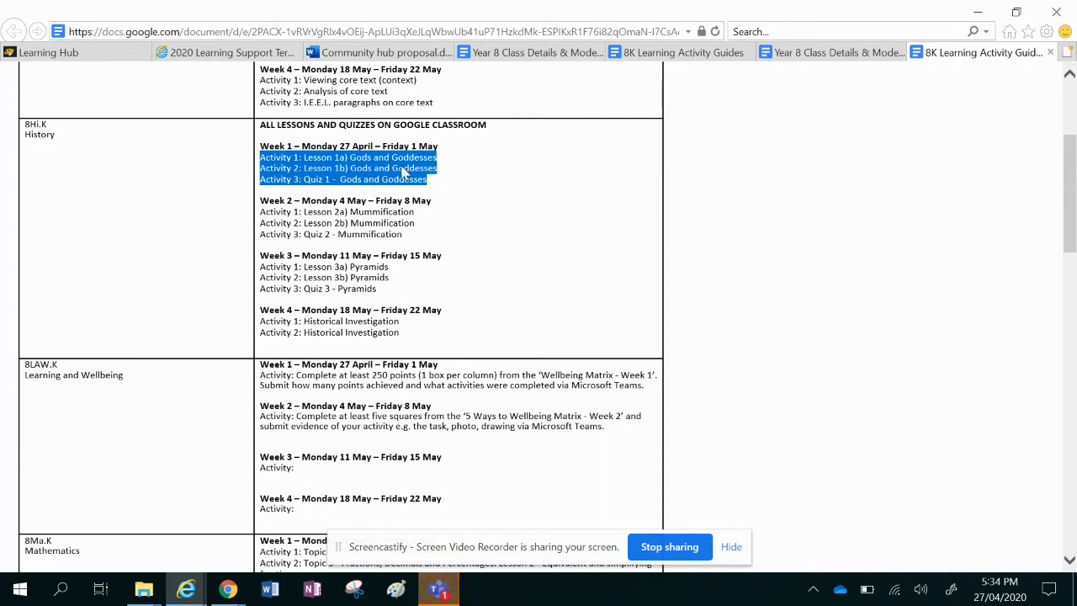
mouse_move(429, 187)
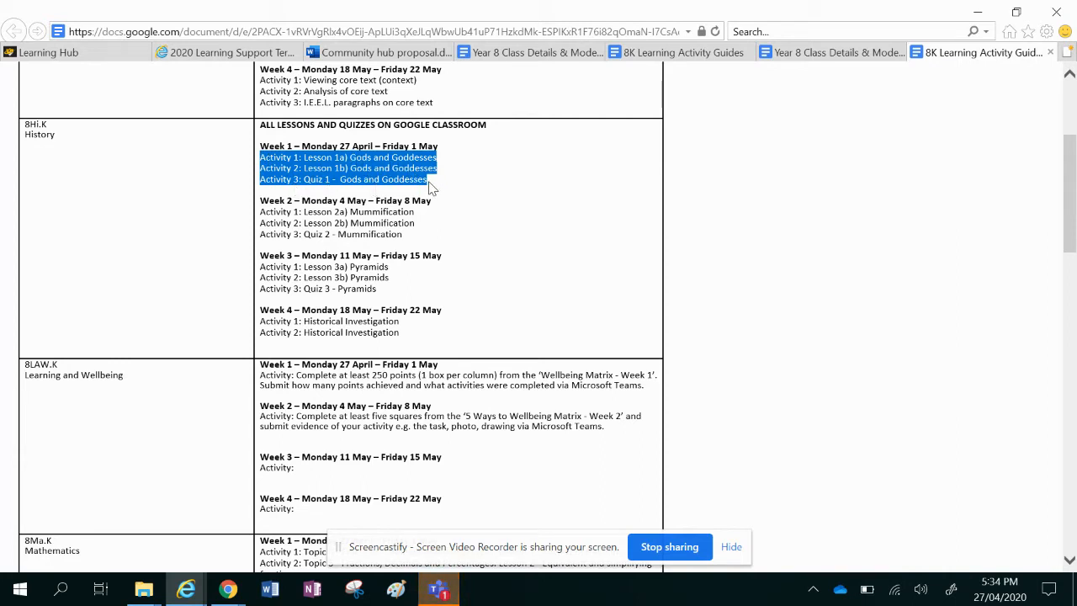
left_click(370, 146)
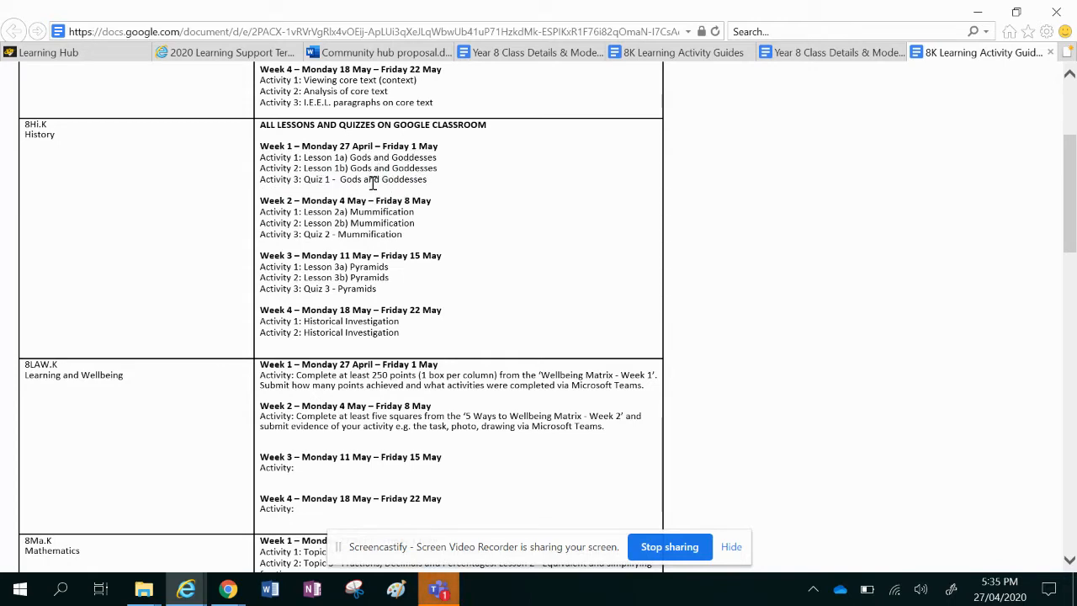
scroll("down", 3)
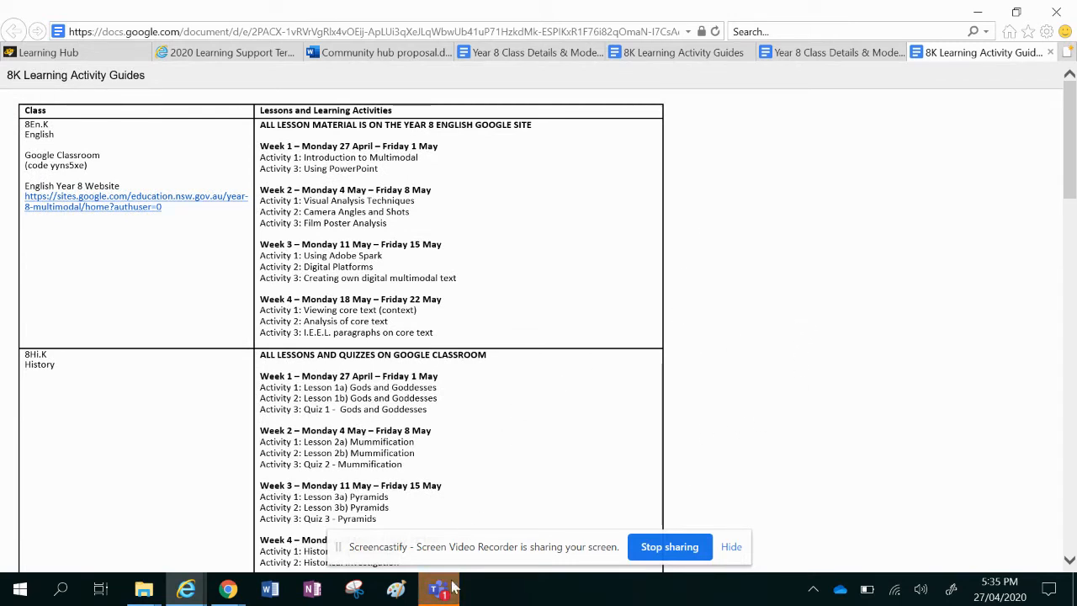
mouse_move(437, 588)
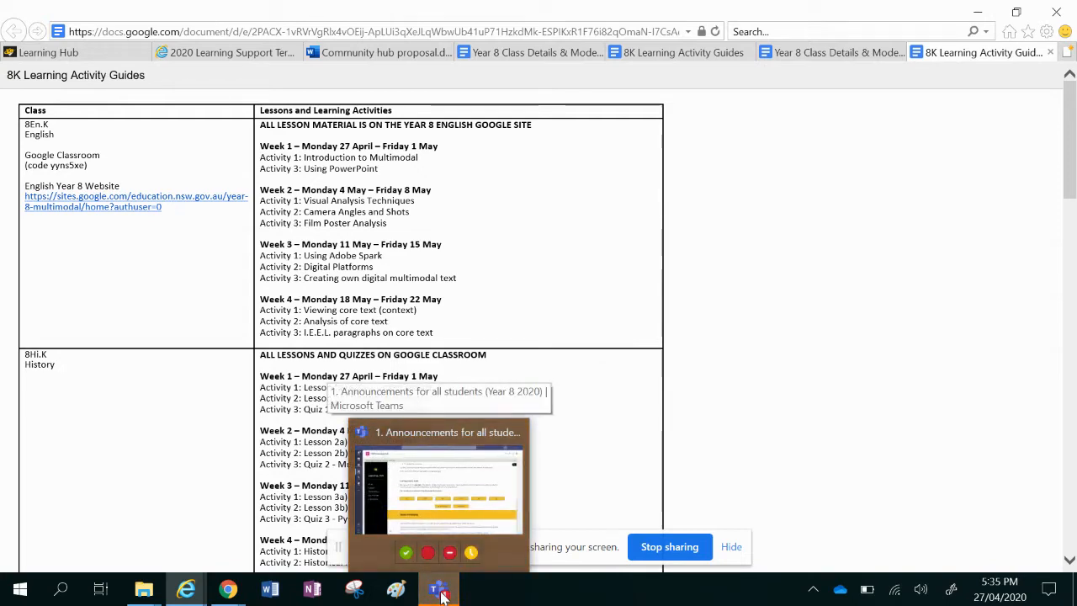
Browse the Learning Hub How-To Guides page, starting with the Microsoft Teams guide
scroll("down", 3)
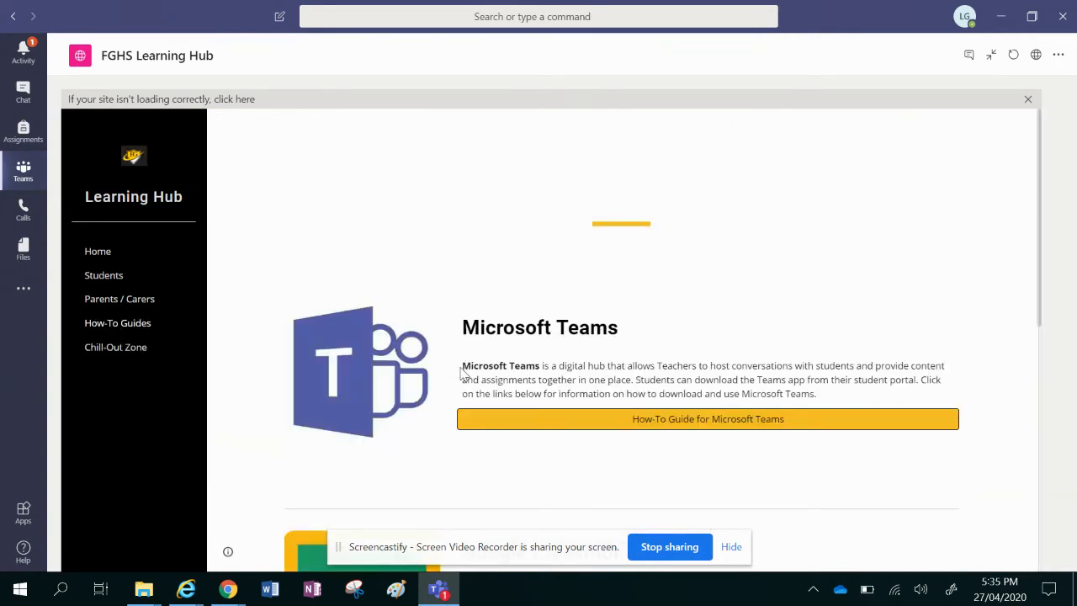
scroll("down", 3)
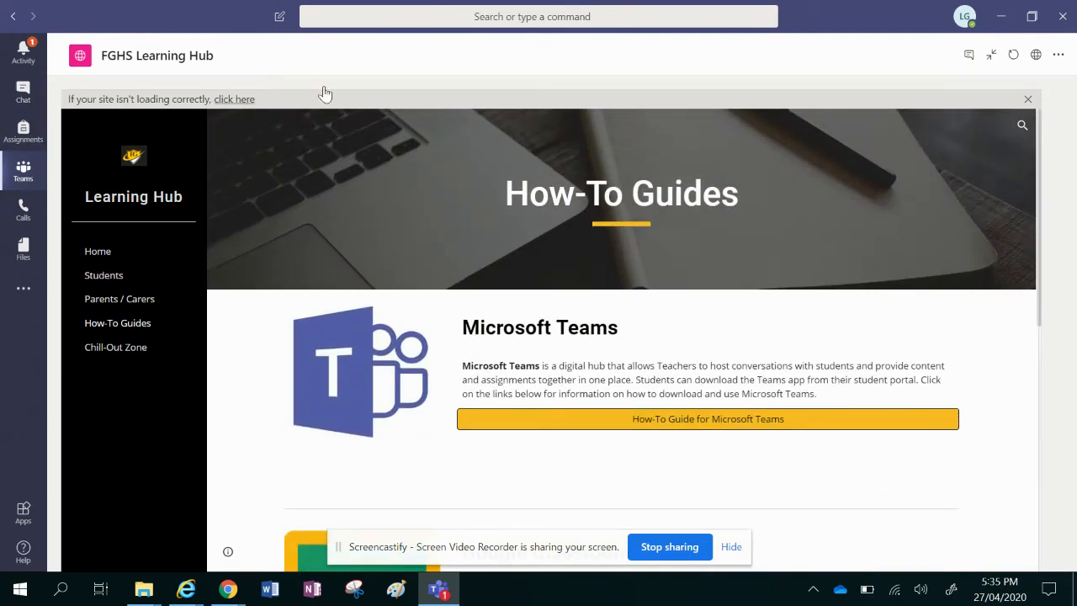
mouse_move(991, 55)
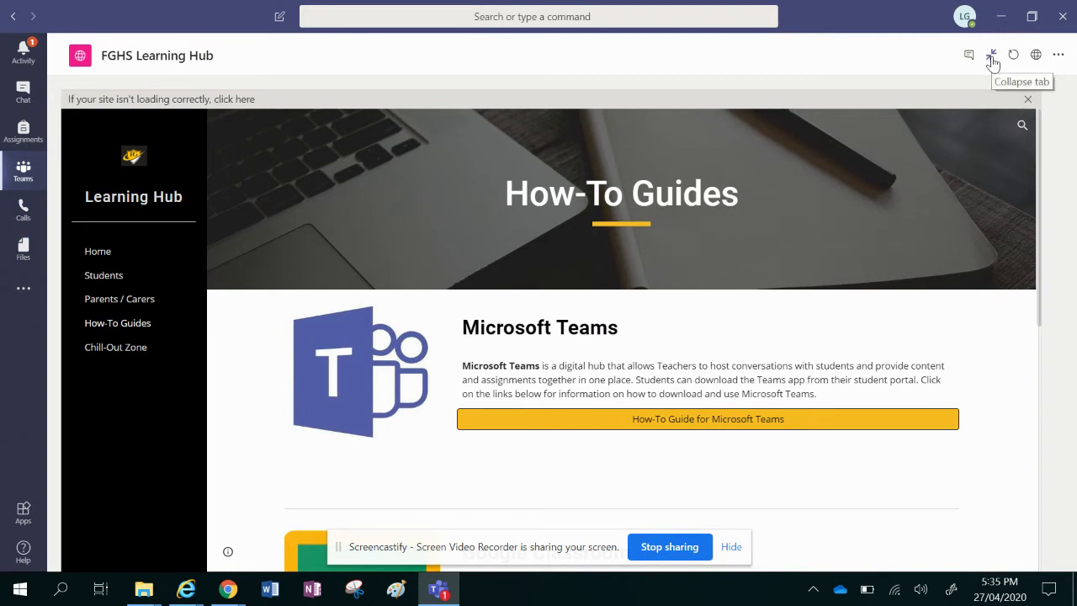
mouse_move(993, 74)
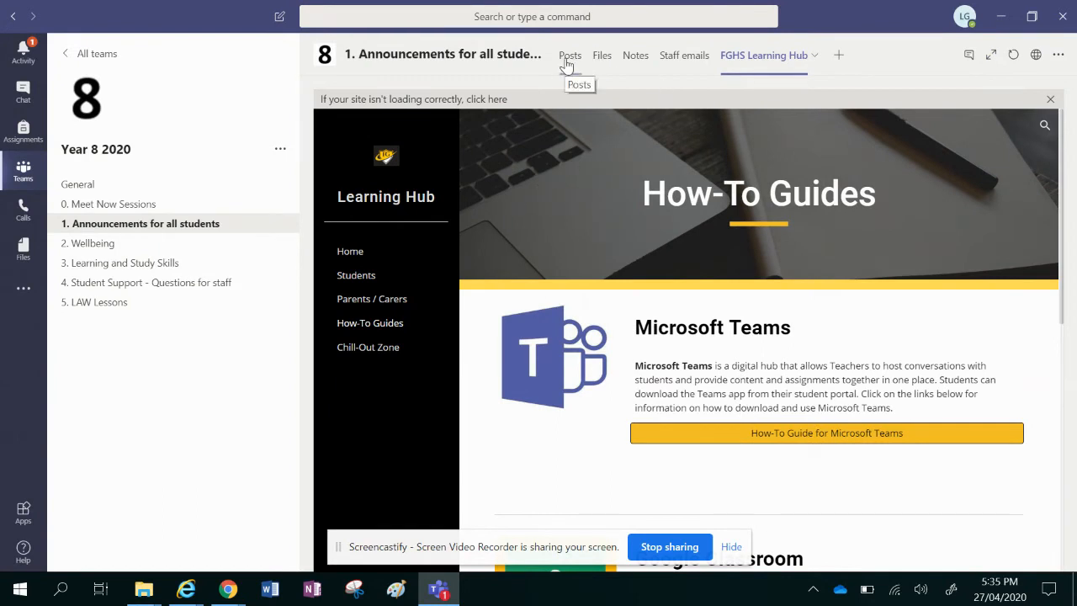
View the Announcements channel posts down to the FGHS Learning Hub tab announcement
left_click(571, 55)
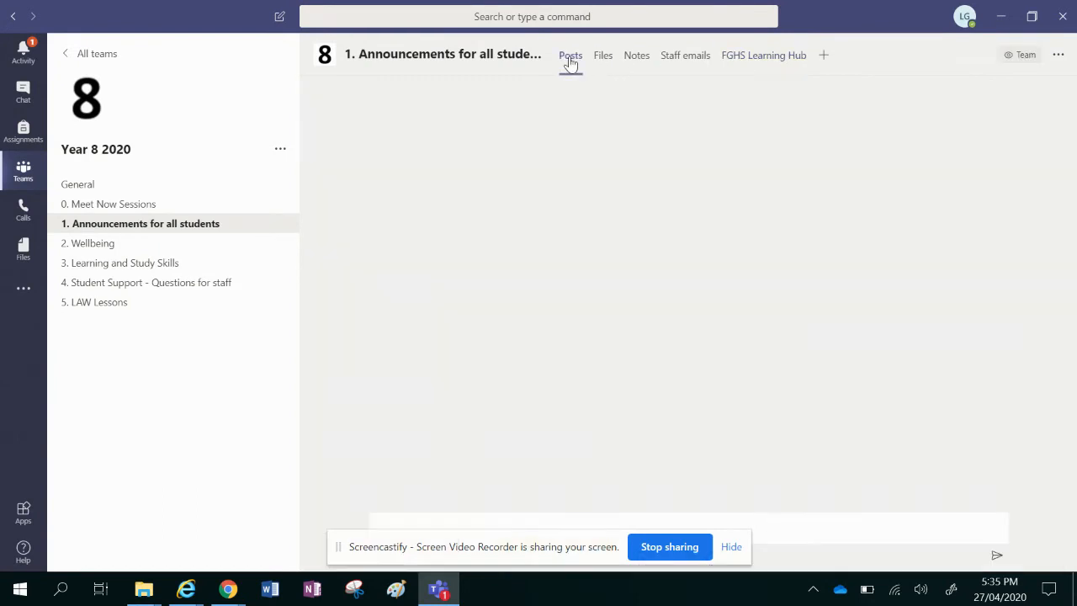
left_click(570, 55)
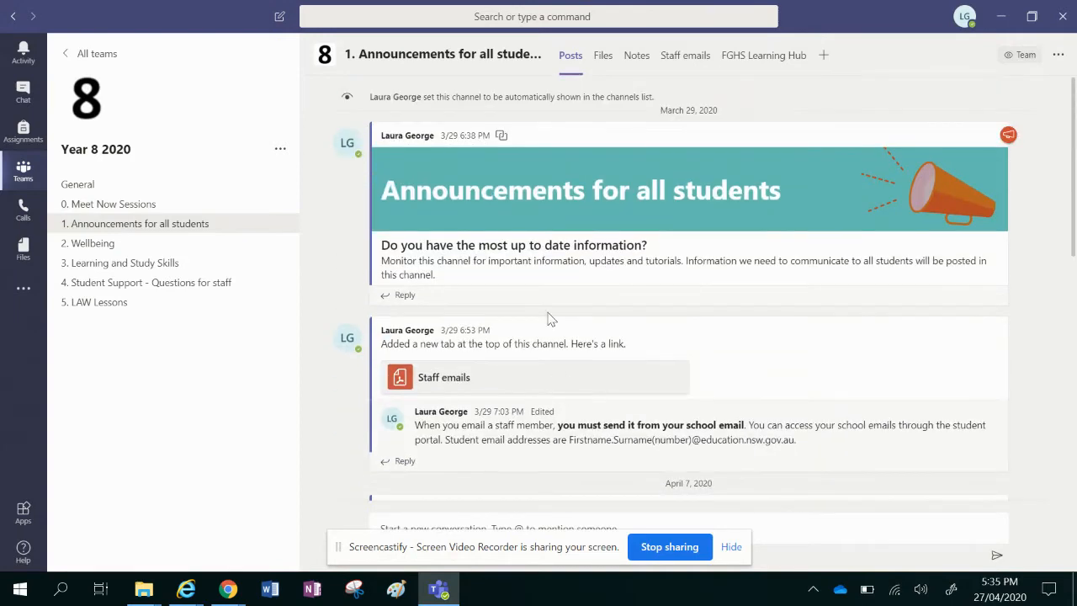
scroll("down", 3)
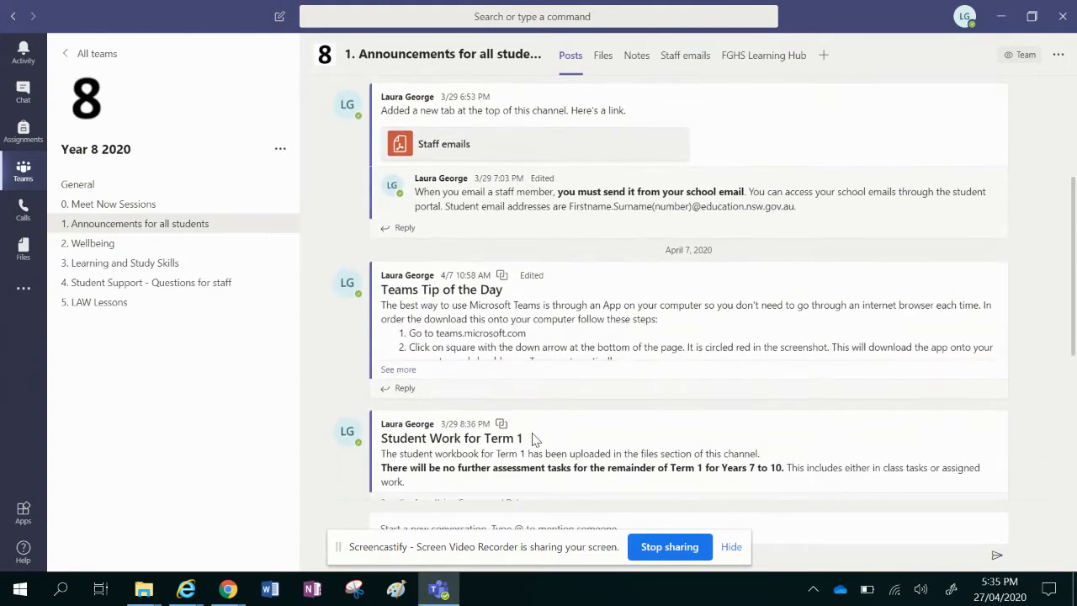
scroll("down", 3)
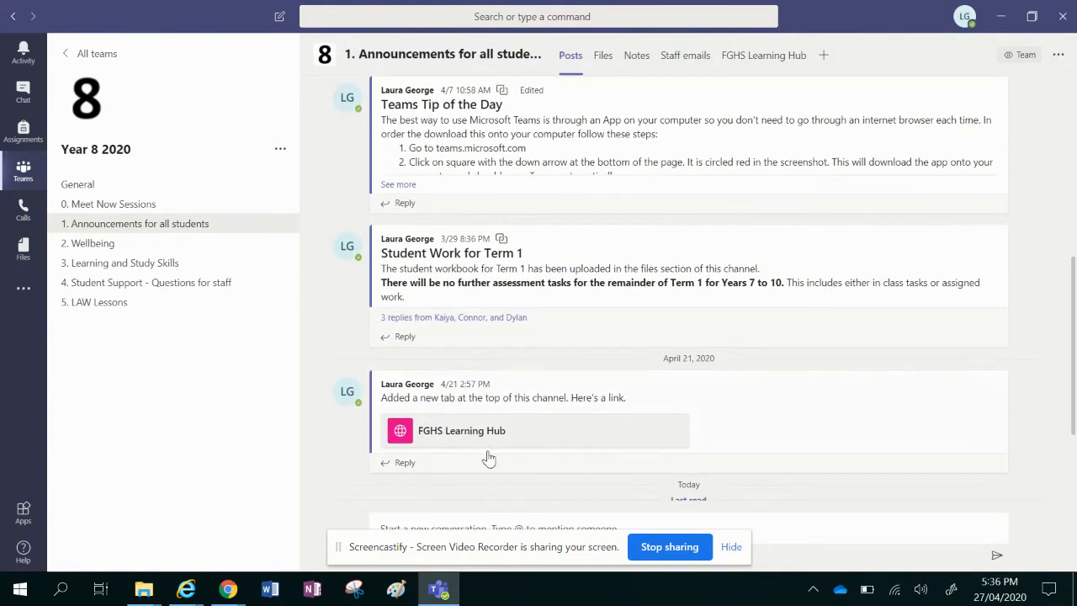
left_click(404, 462)
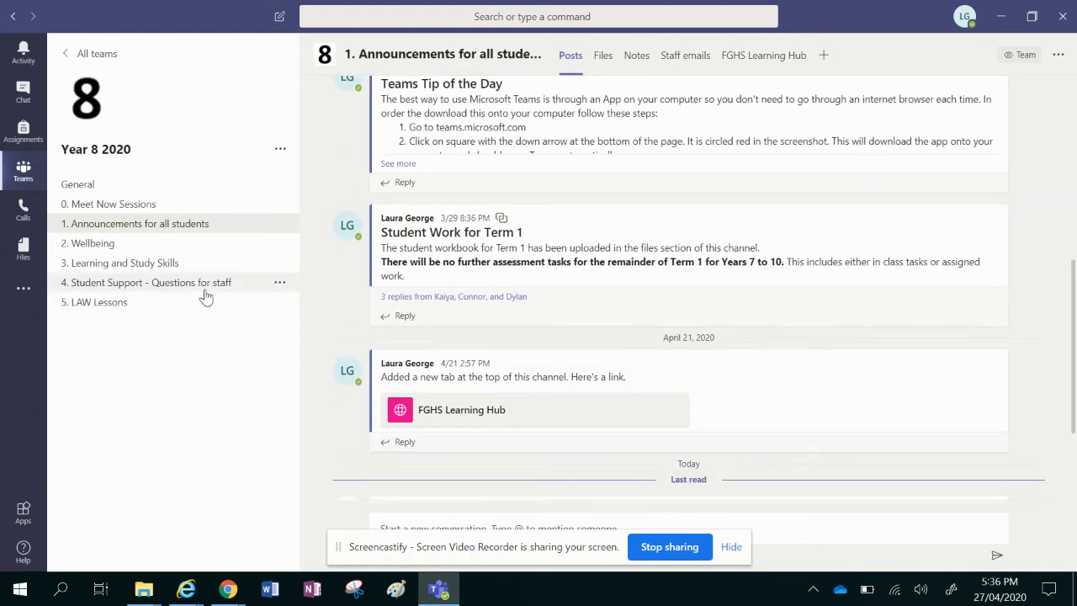
mouse_move(202, 286)
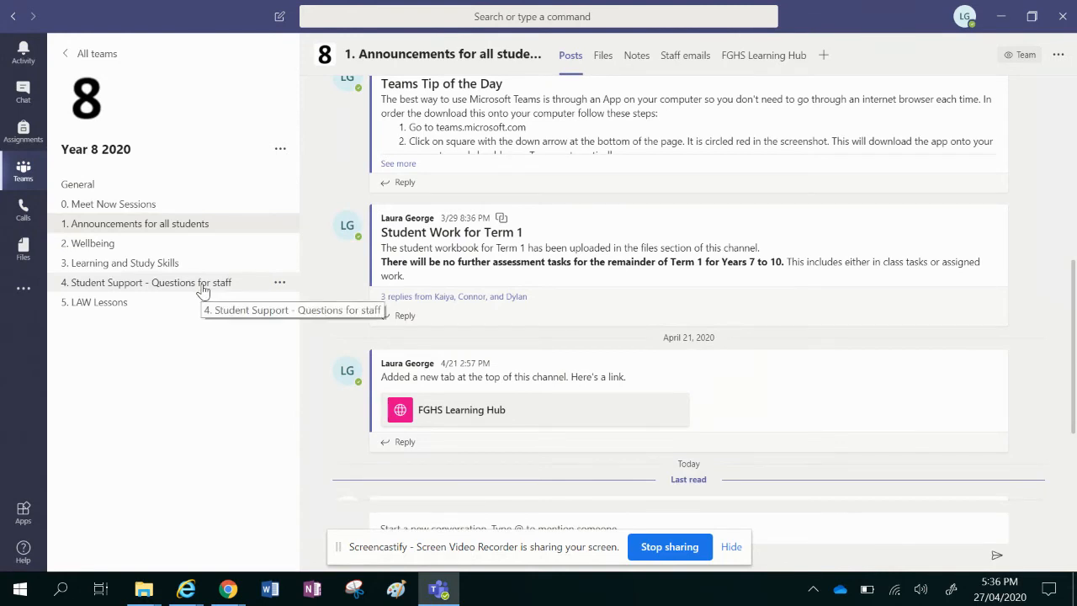
Open the '4. Student Support - Questions for staff' channel with its welcome post
left_click(151, 282)
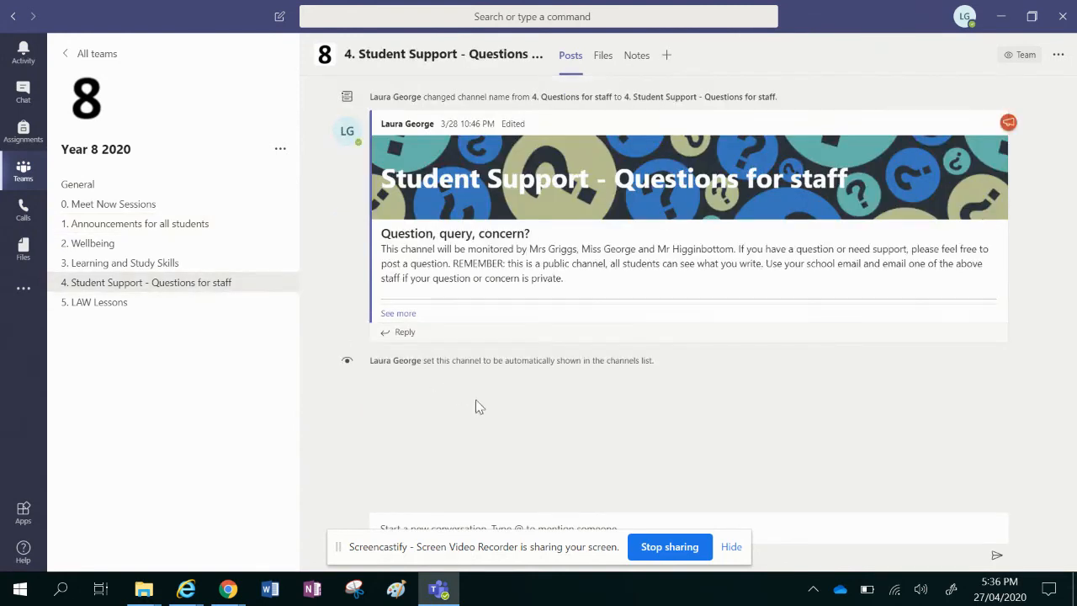
mouse_move(525, 516)
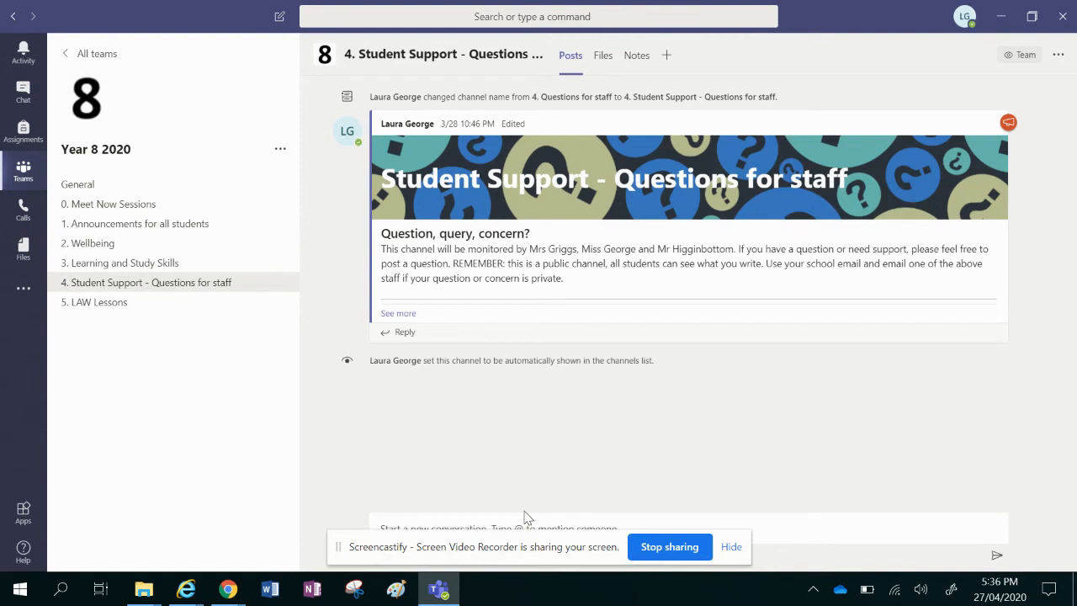
mouse_move(228, 588)
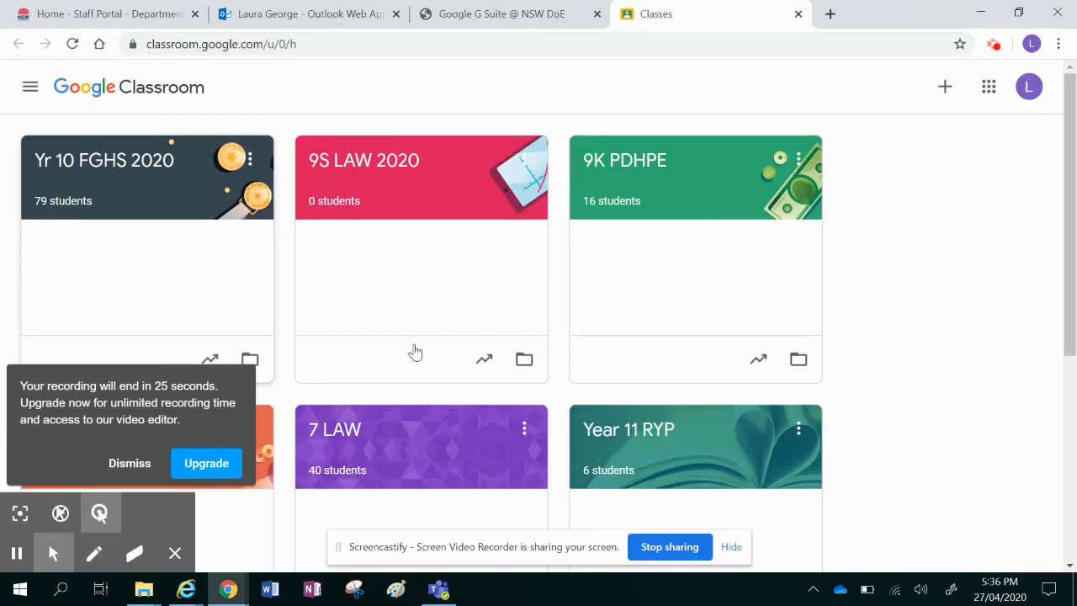
mouse_move(631, 373)
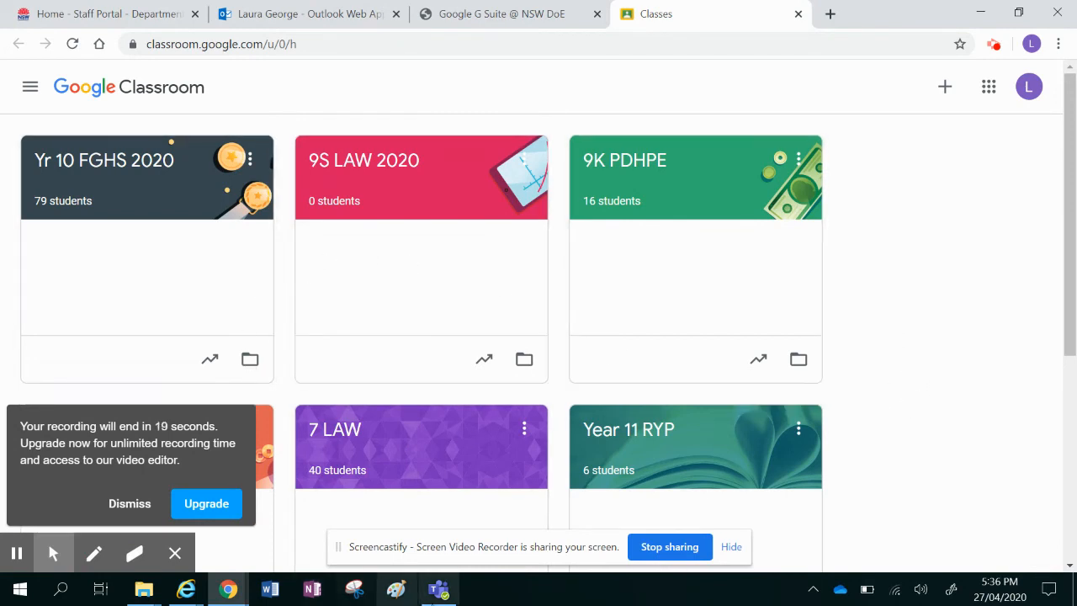
mouse_move(228, 588)
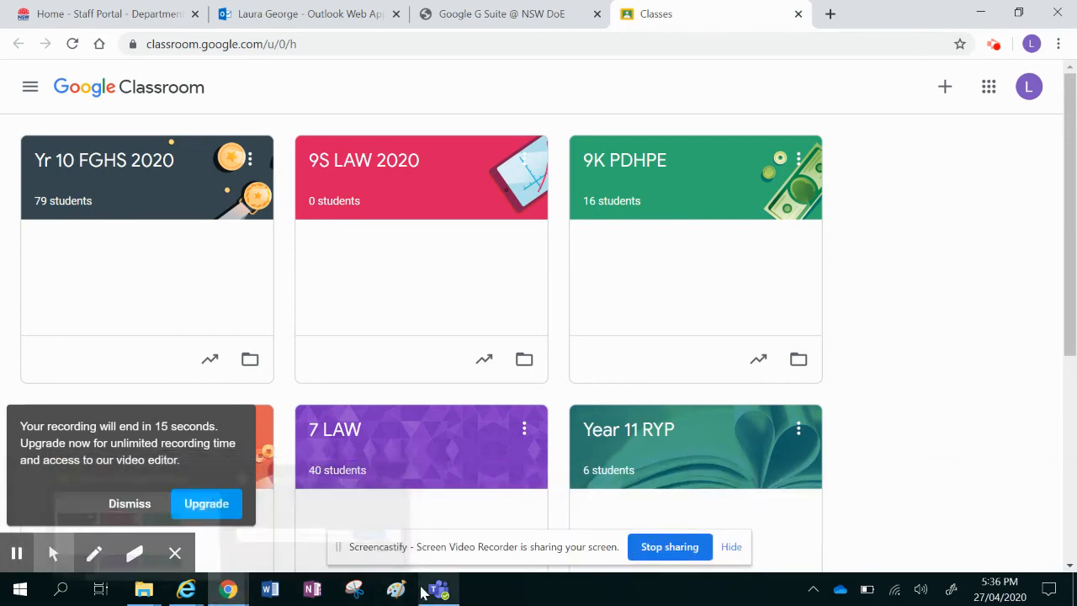
mouse_move(437, 589)
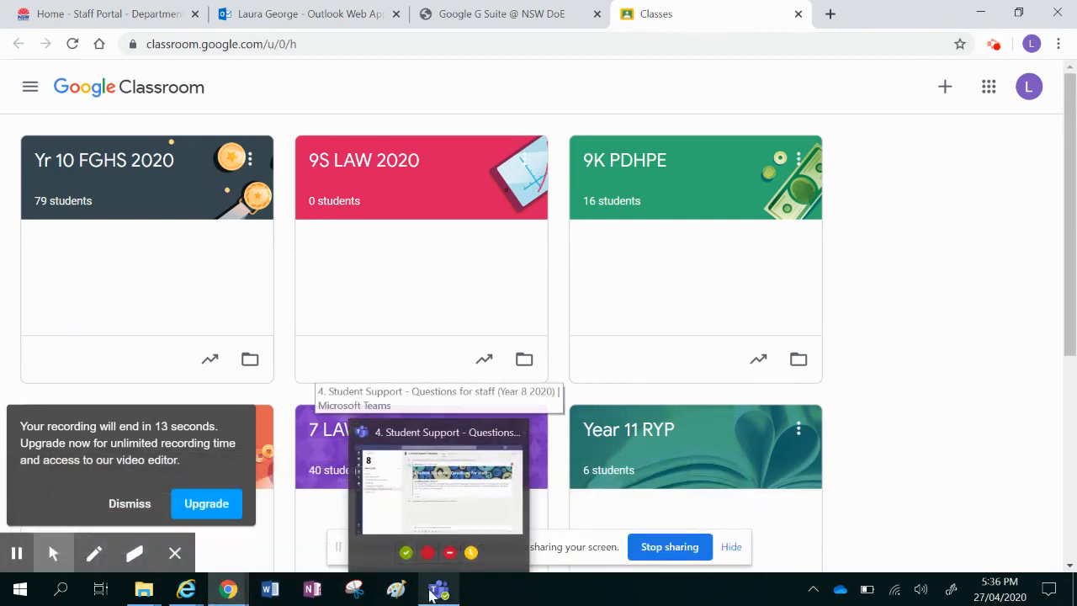